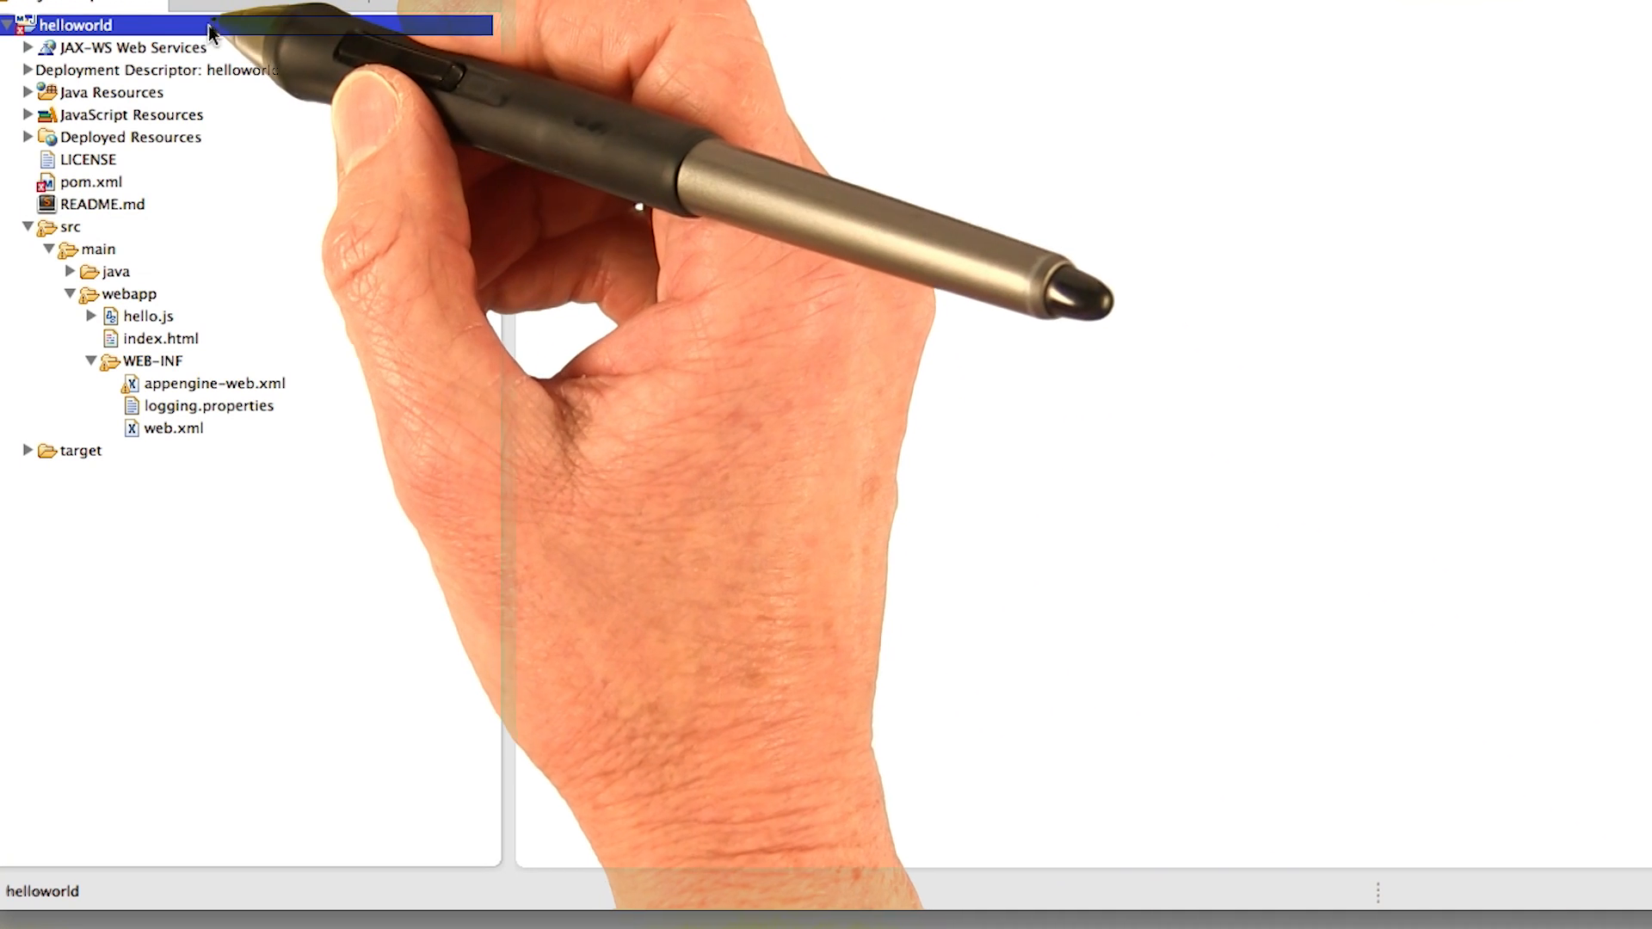
mouse_move(222, 18)
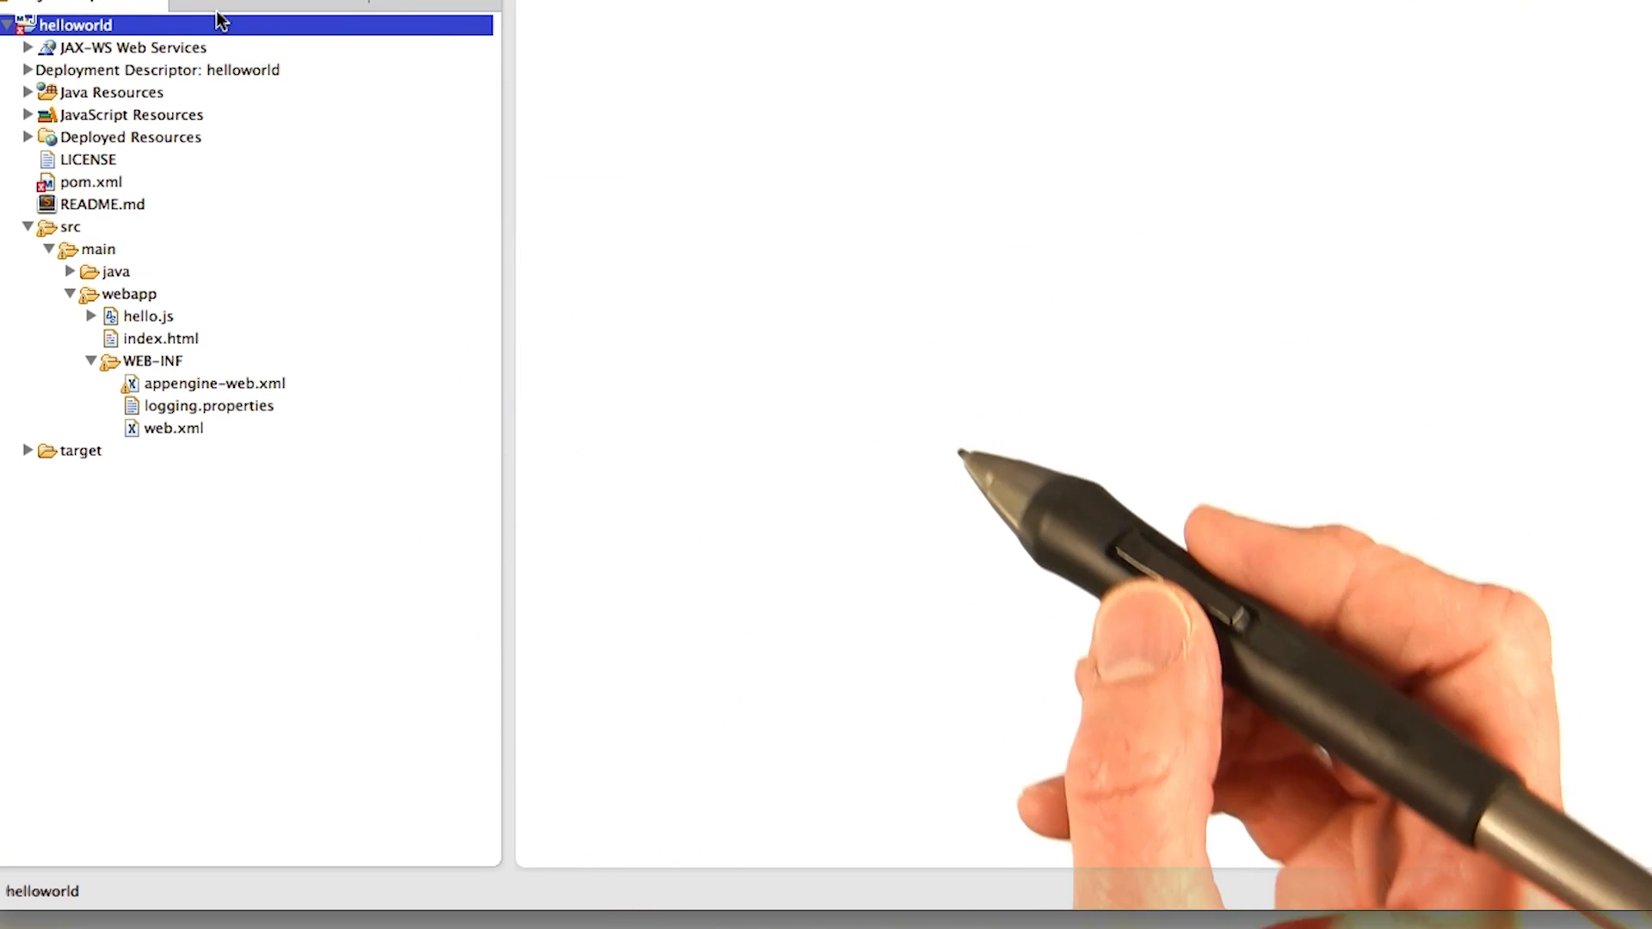
mouse_move(933, 478)
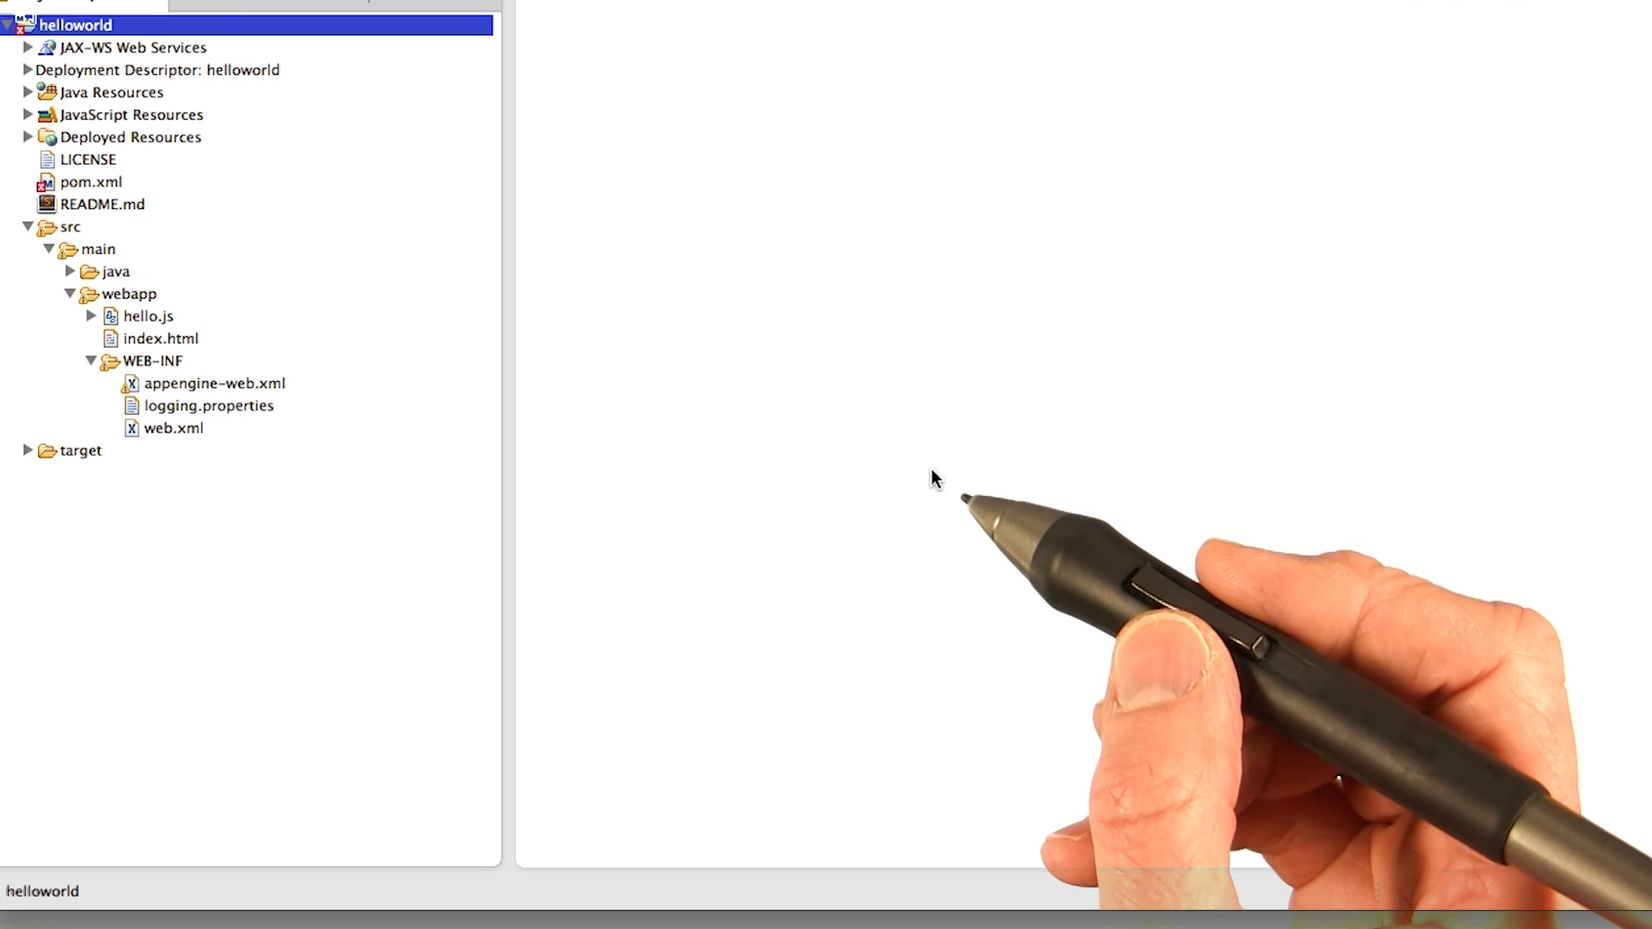
mouse_move(928, 495)
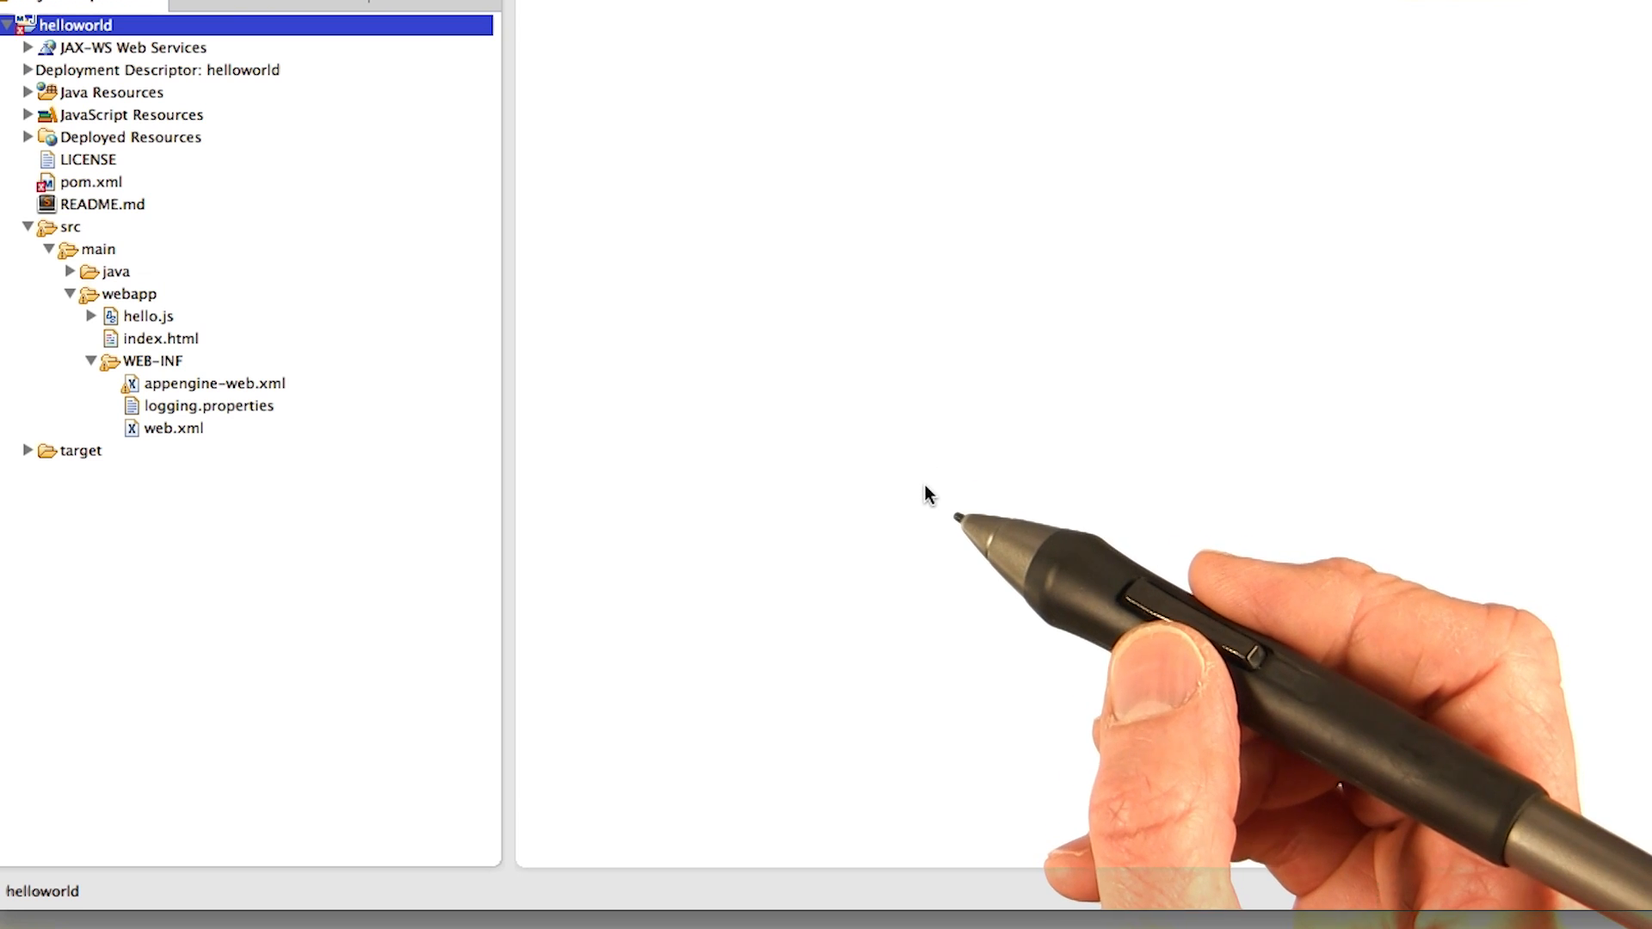
mouse_move(926, 496)
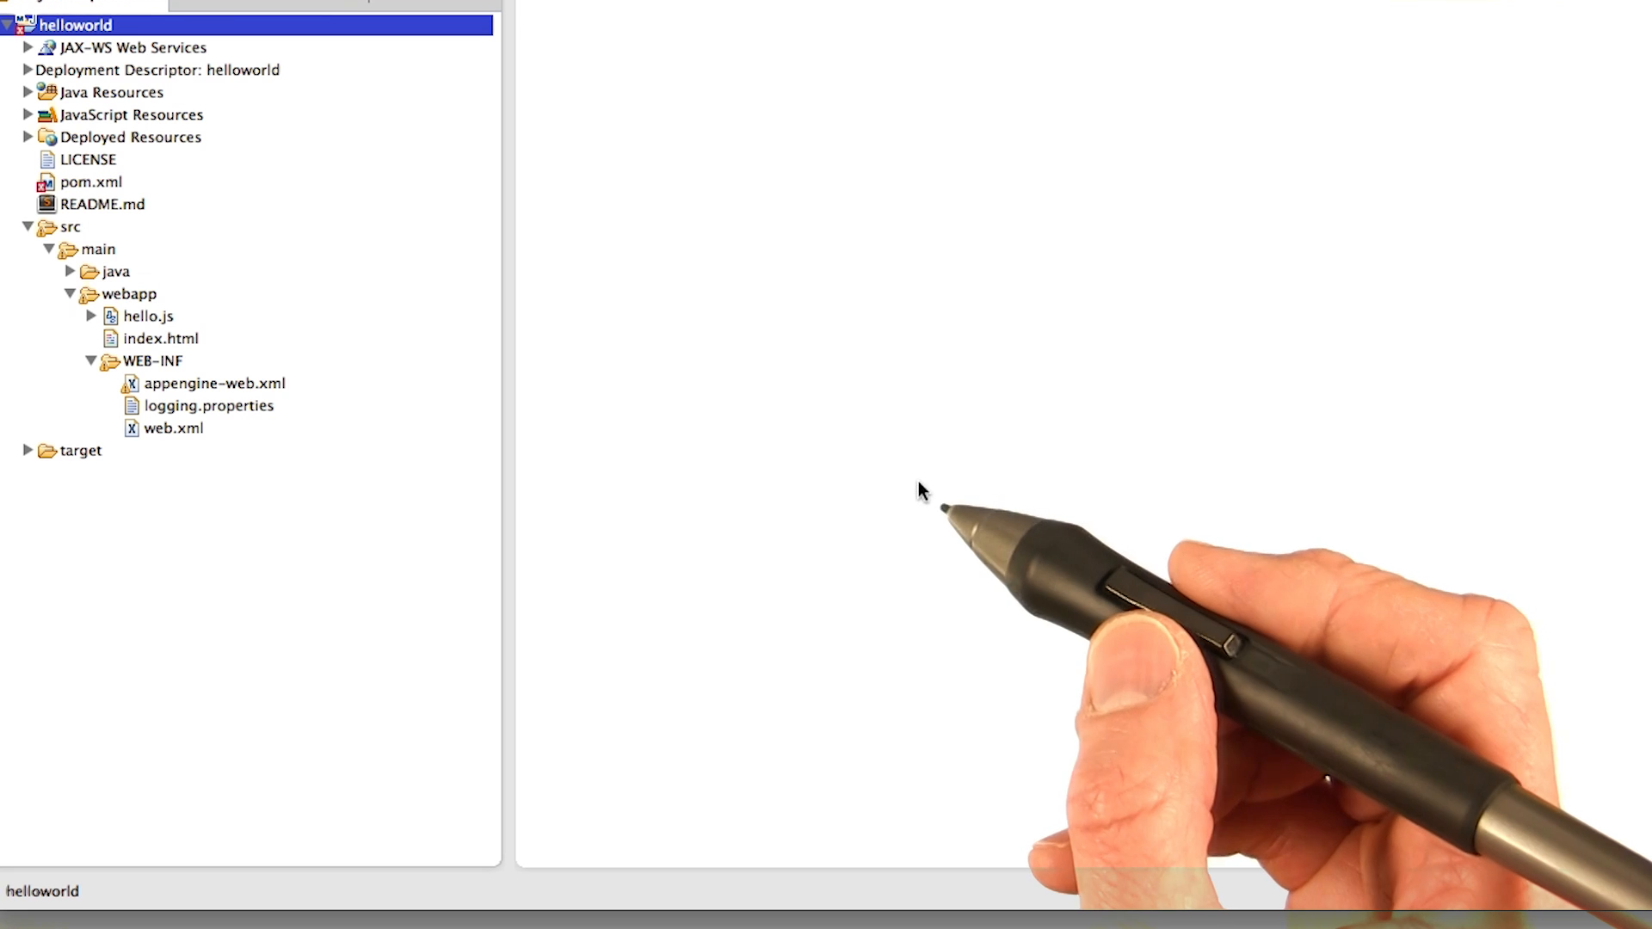
mouse_move(916, 493)
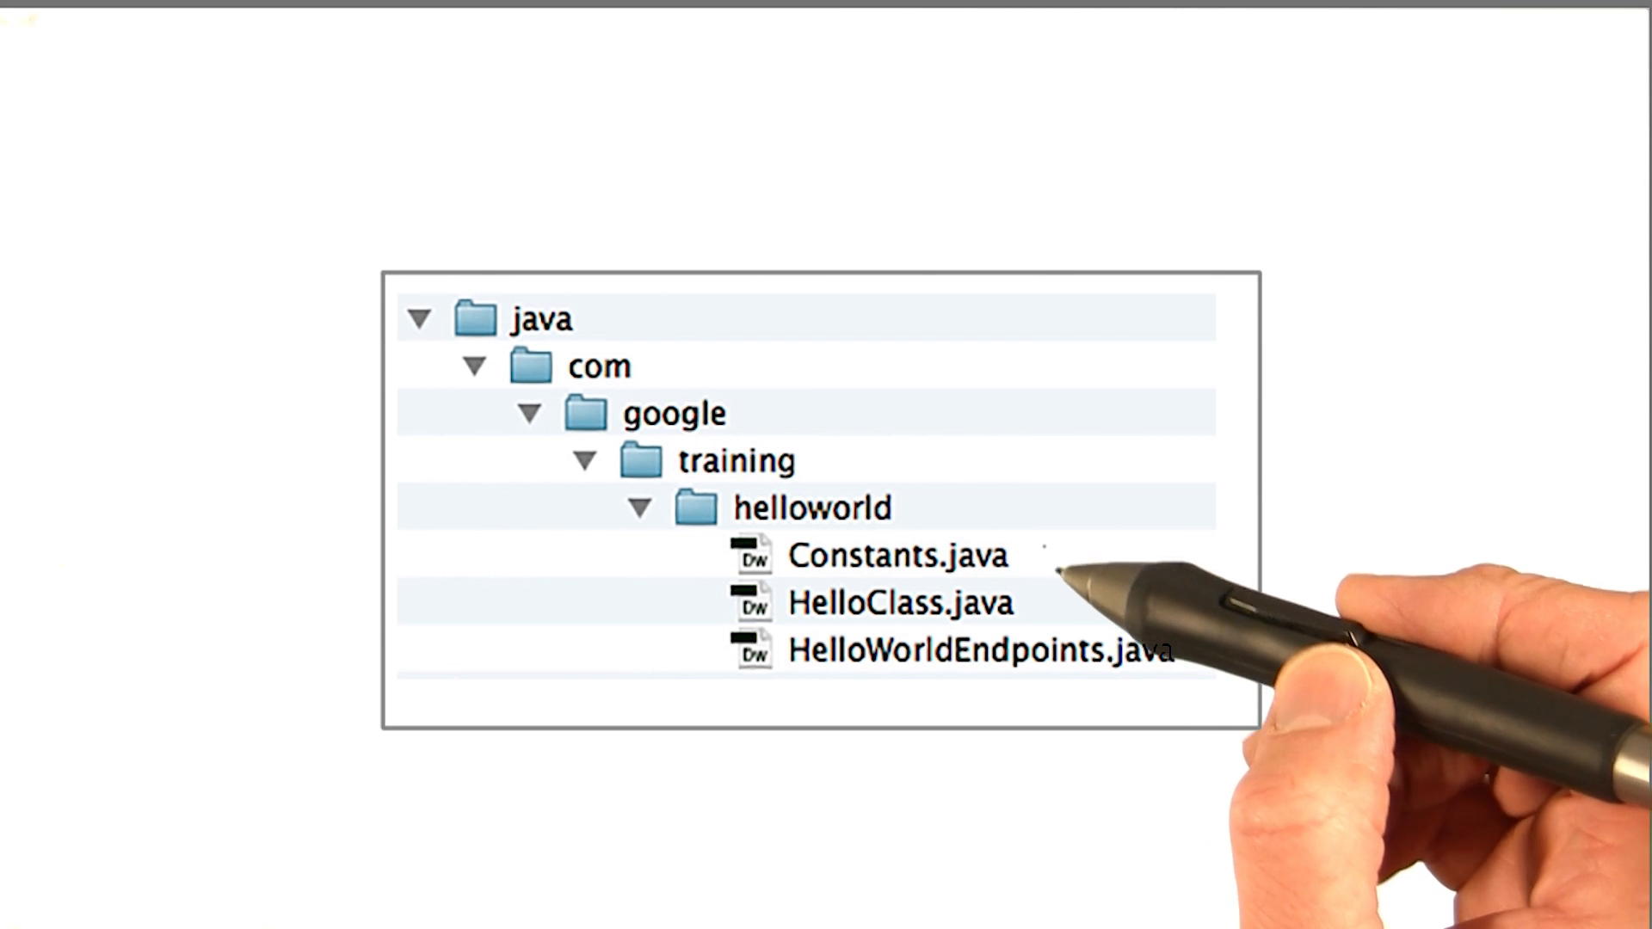
mouse_move(1212, 664)
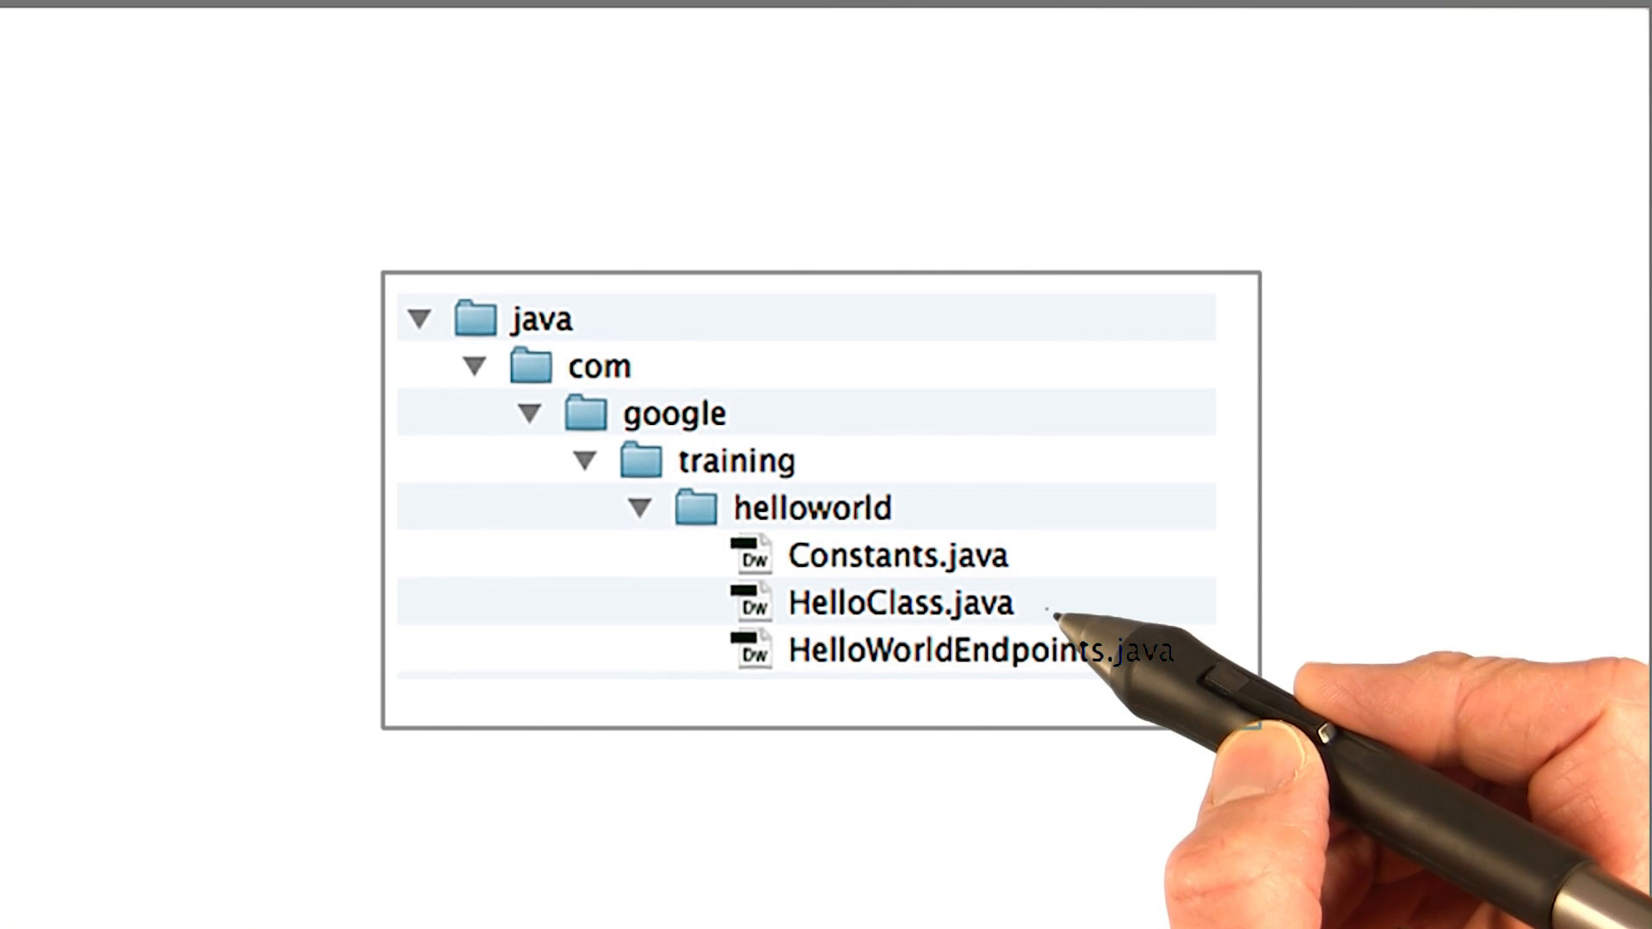
mouse_move(1211, 654)
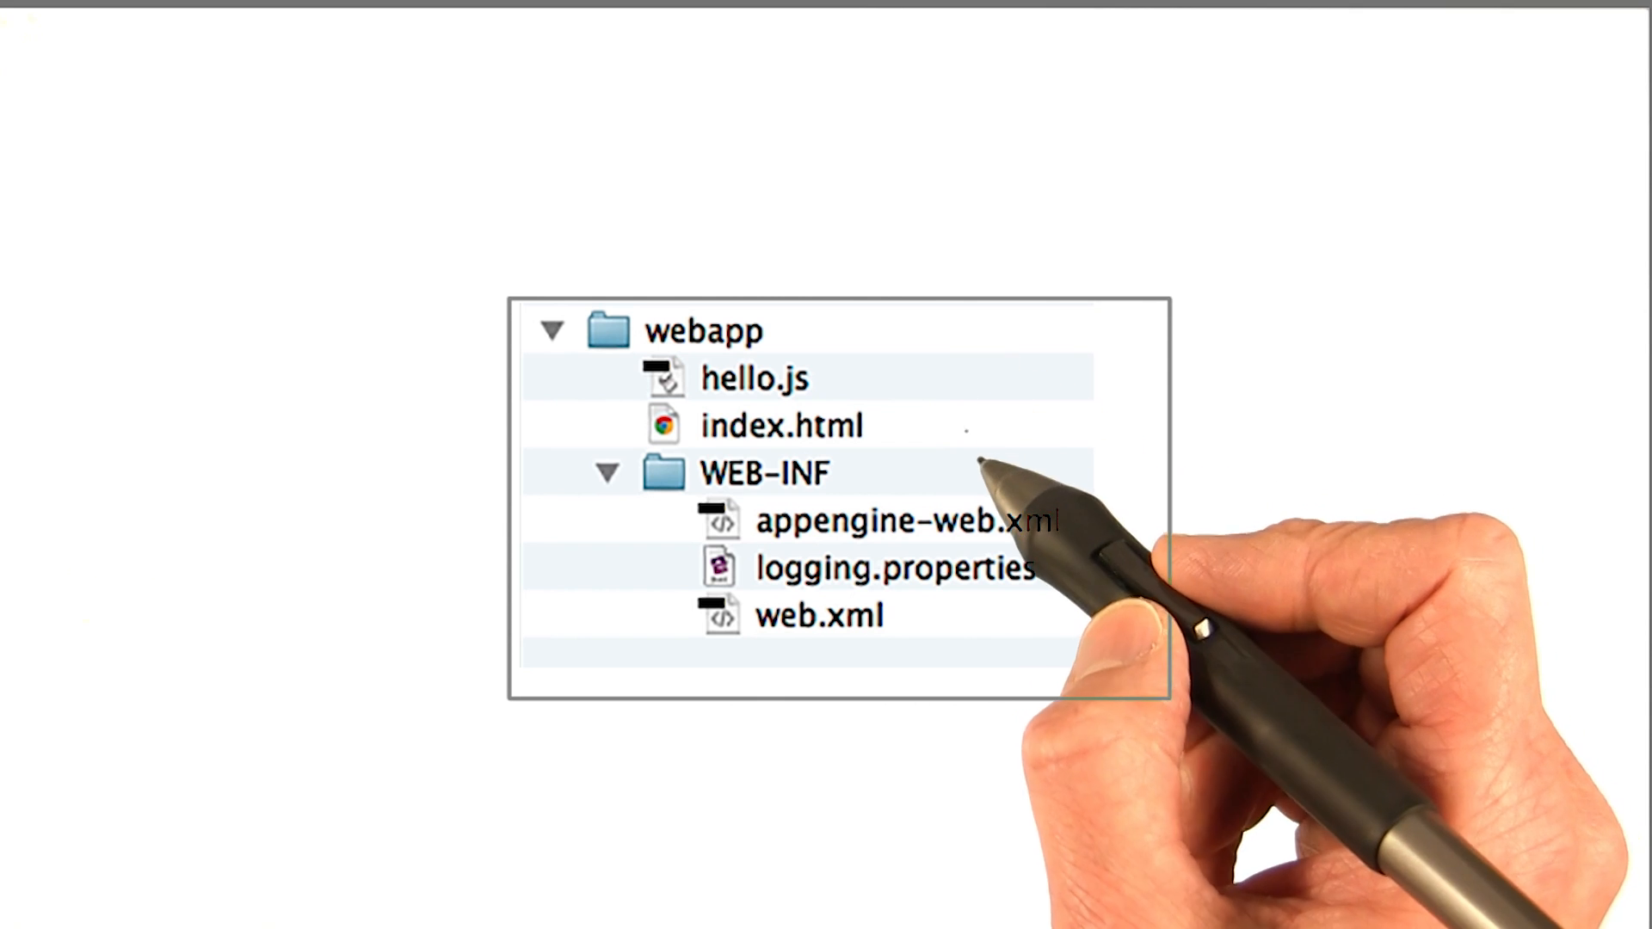
mouse_move(1002, 463)
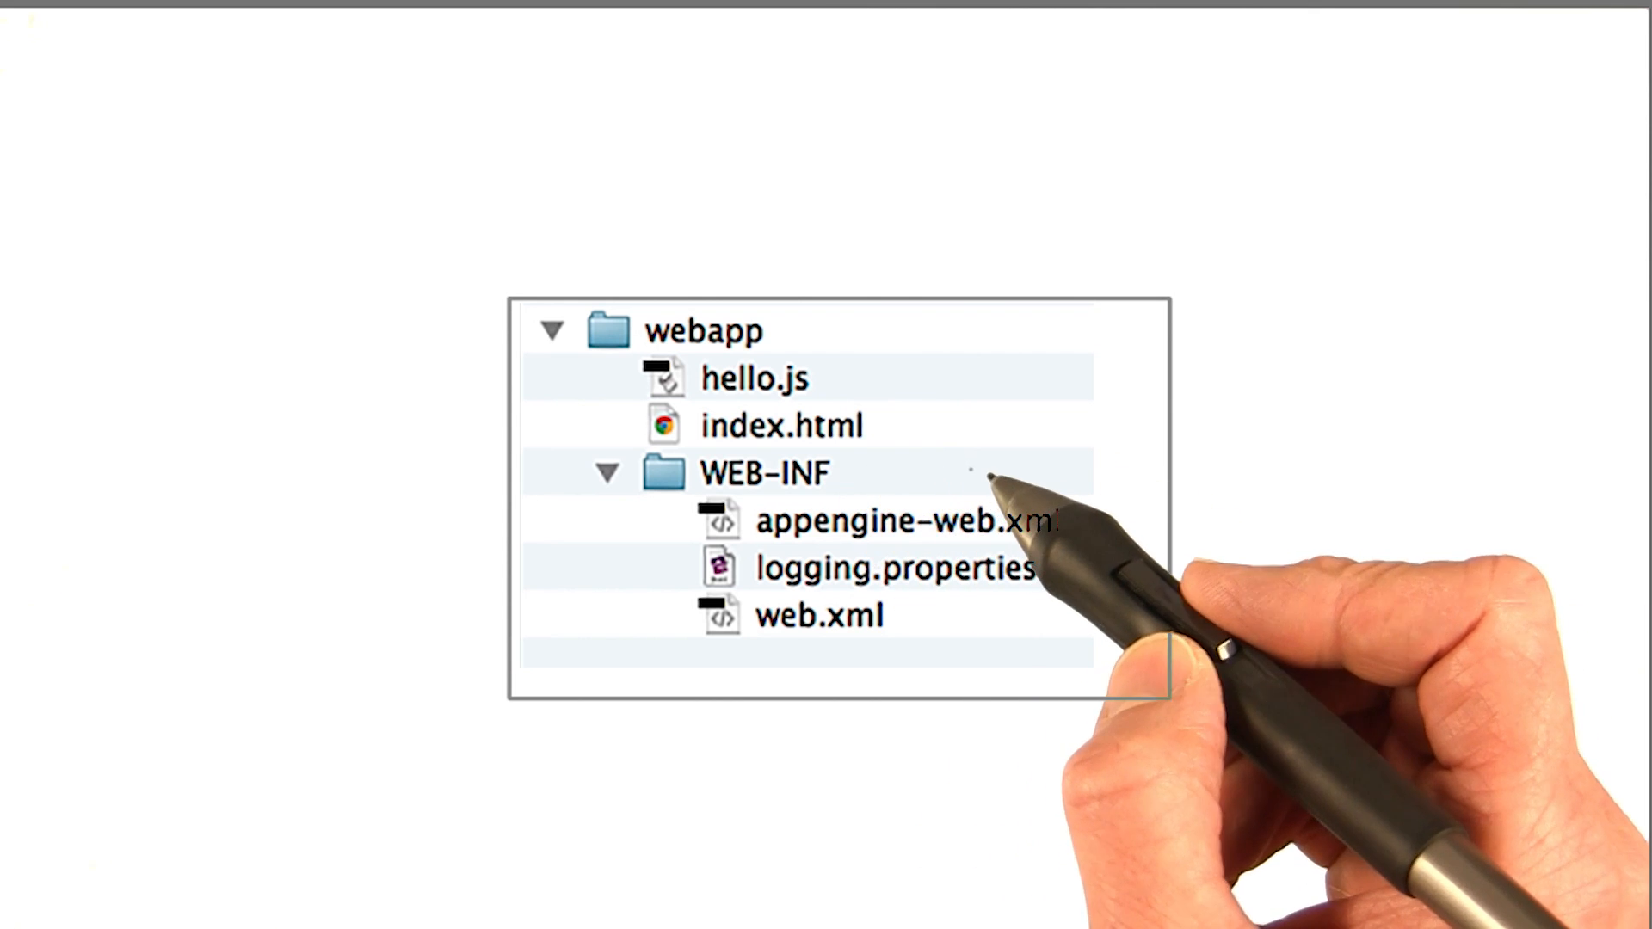
mouse_move(1012, 485)
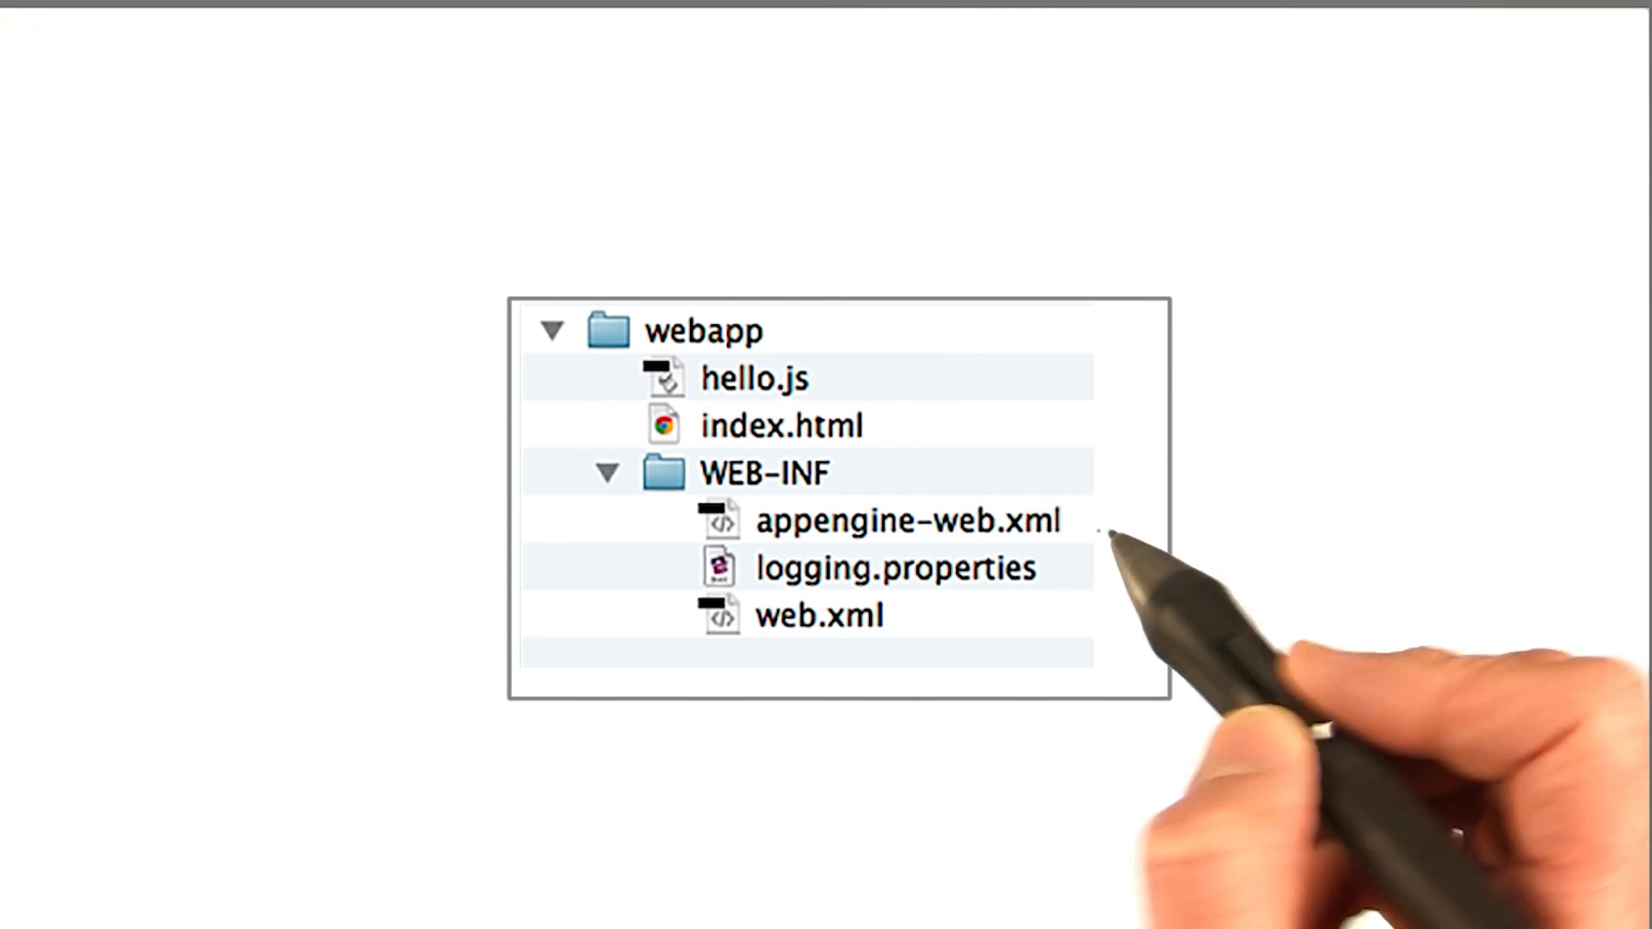
mouse_move(1107, 547)
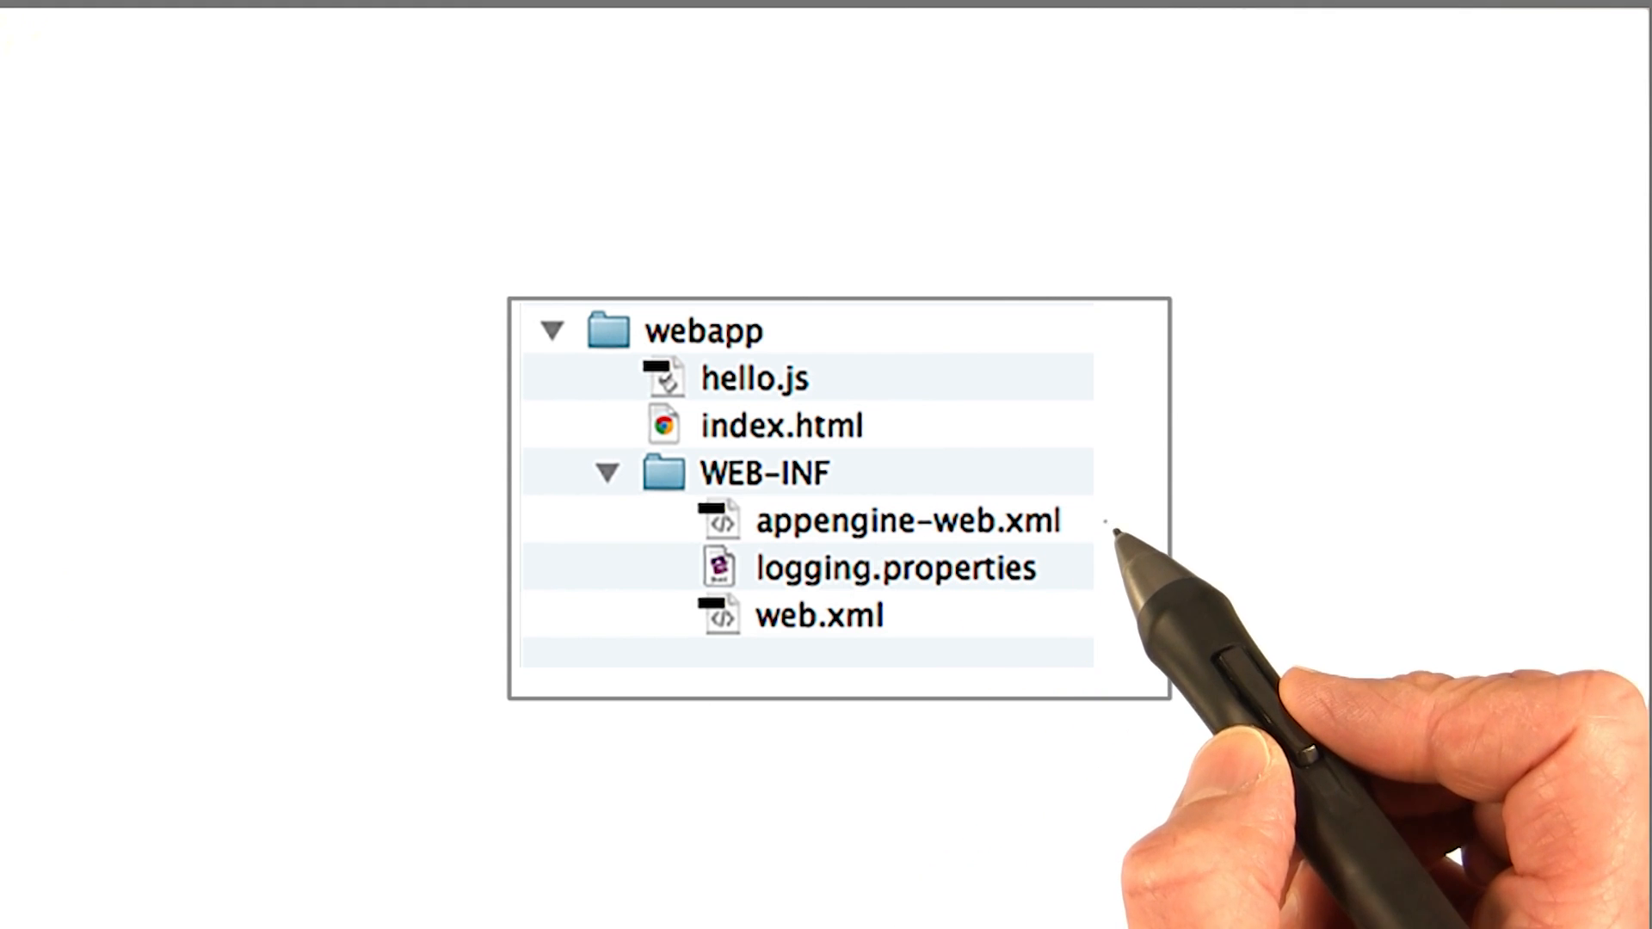
mouse_move(1107, 536)
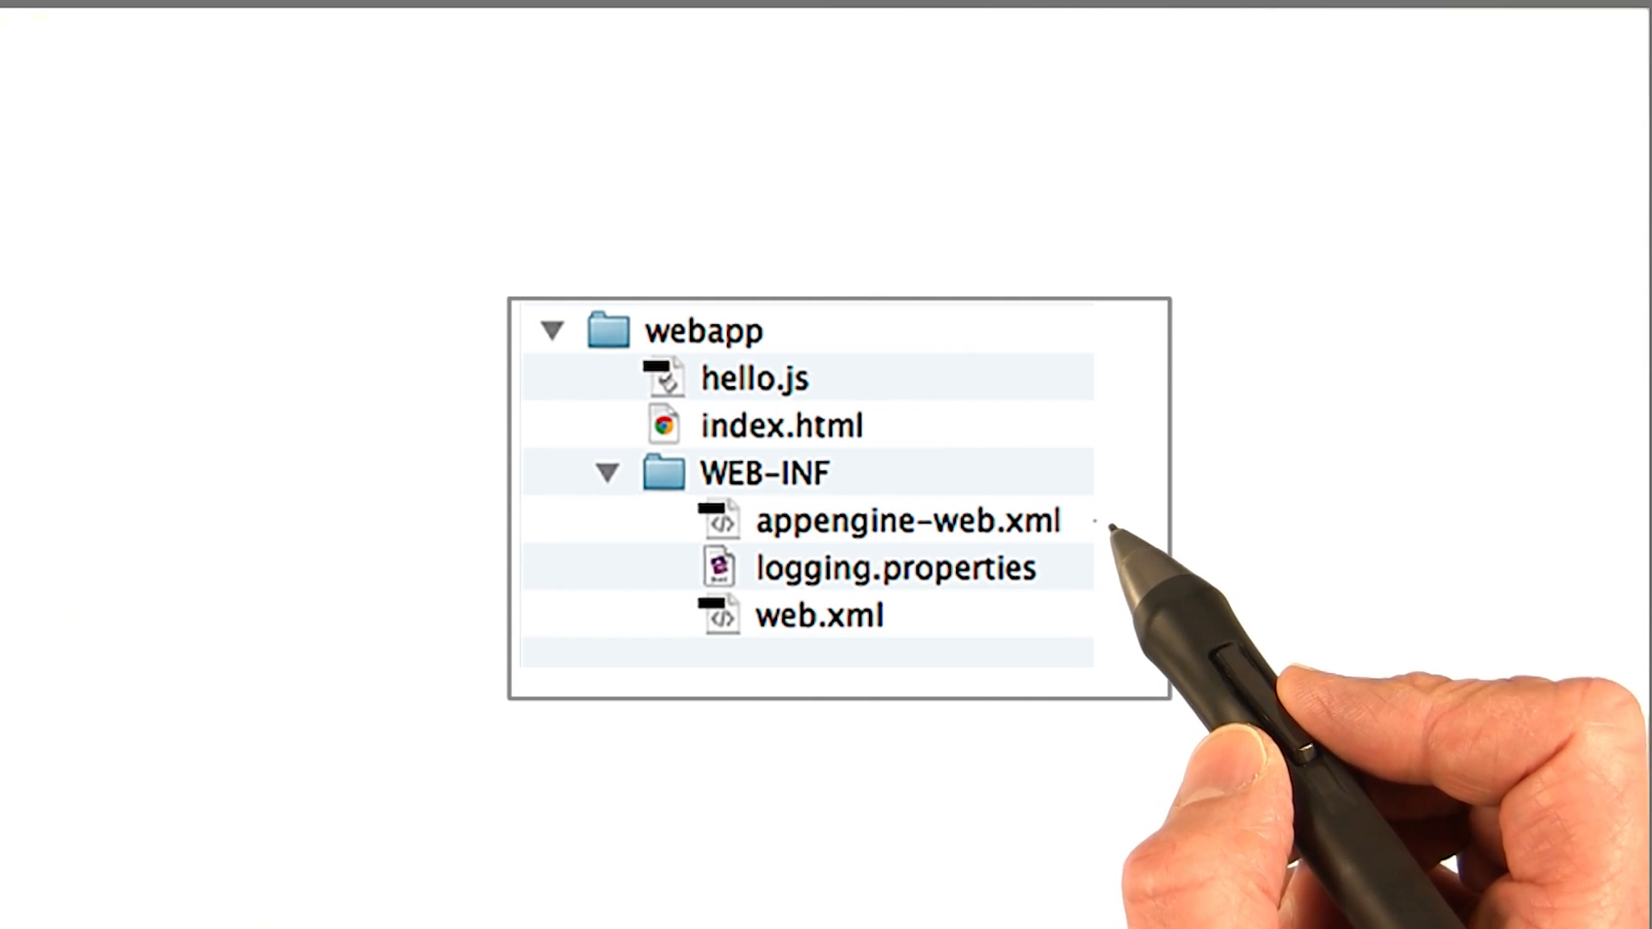
mouse_move(917, 632)
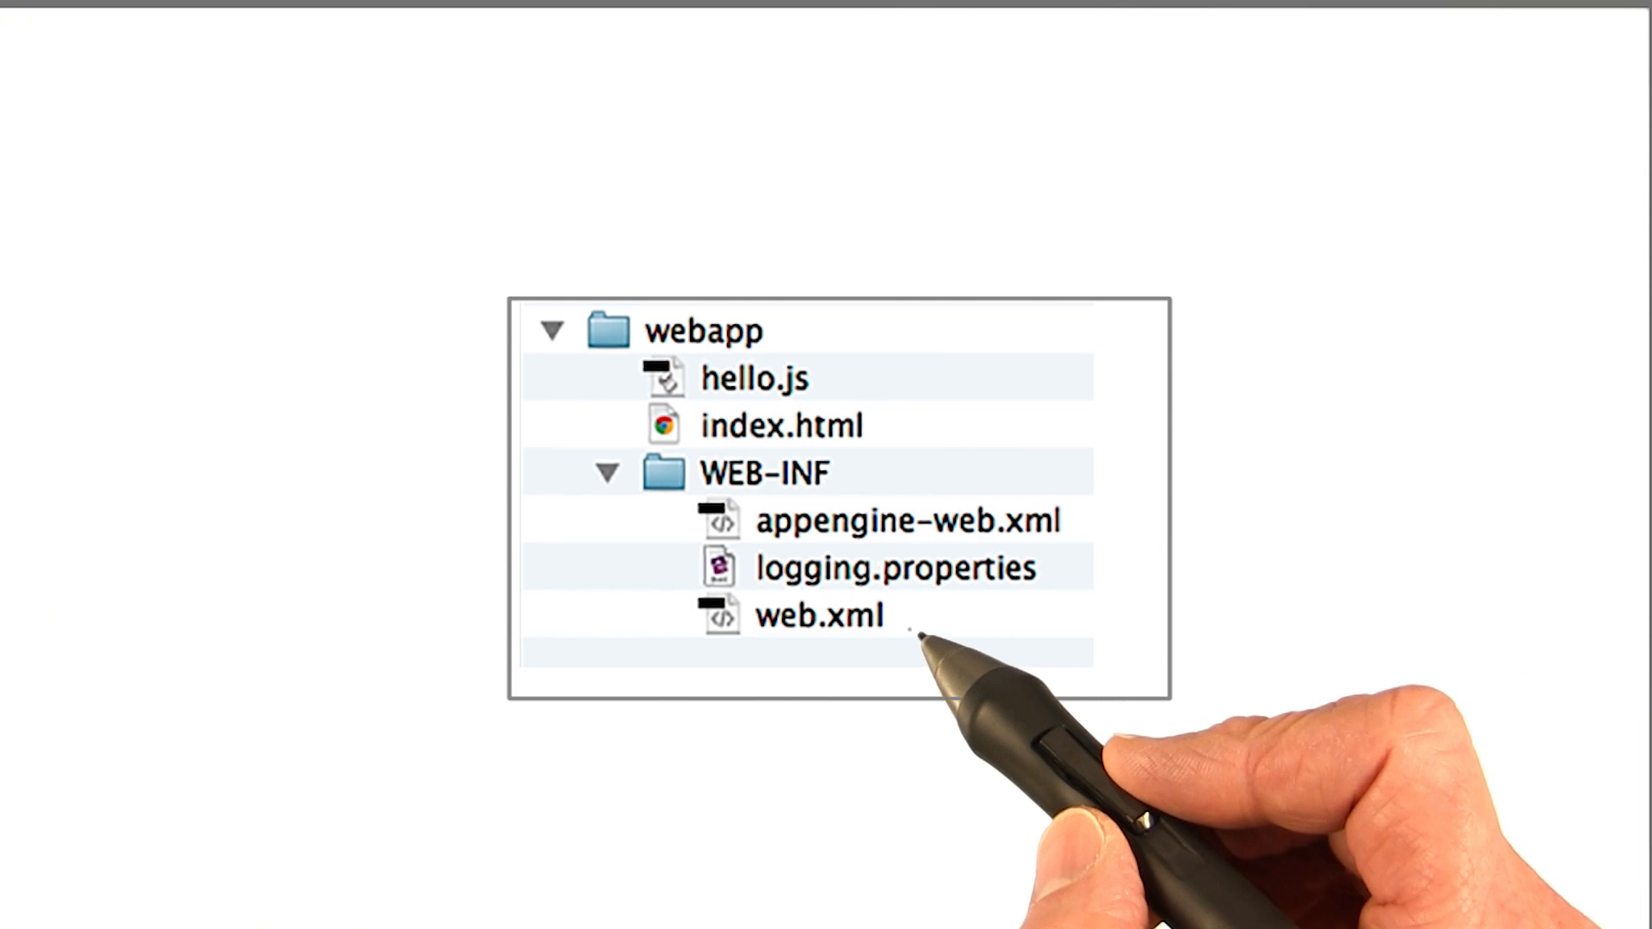
mouse_move(927, 631)
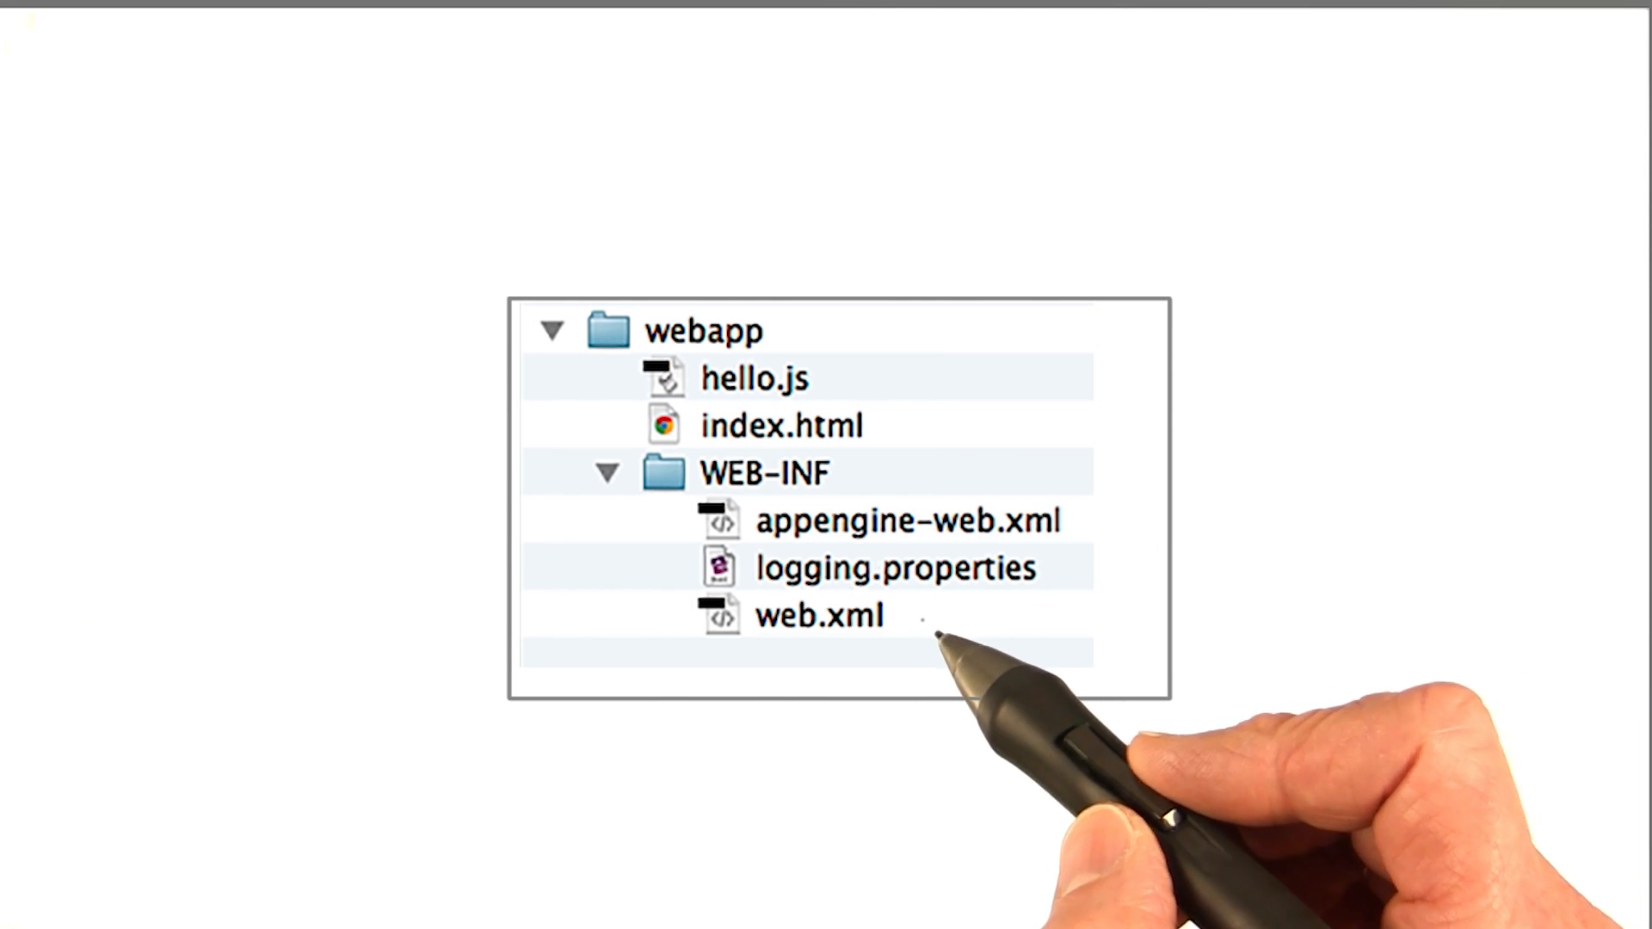
Open web.xml from the WEB-INF folder in the Project Explorer
double_click(821, 616)
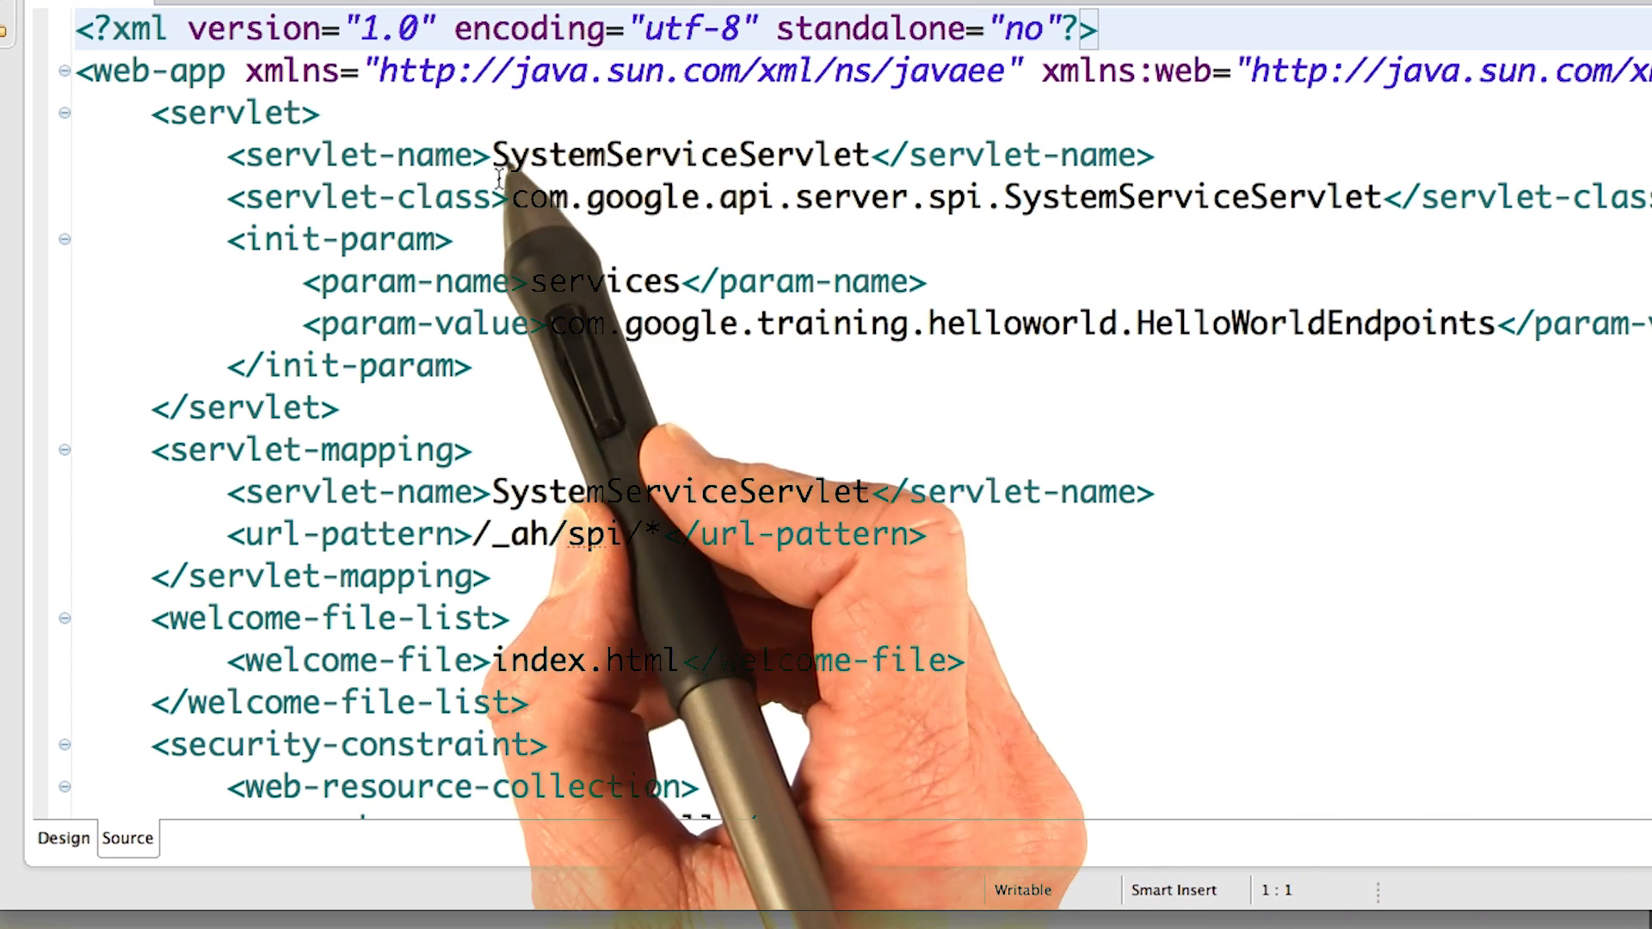
Examine the SystemServiceServlet name and its servlet class path in web.xml
click(454, 239)
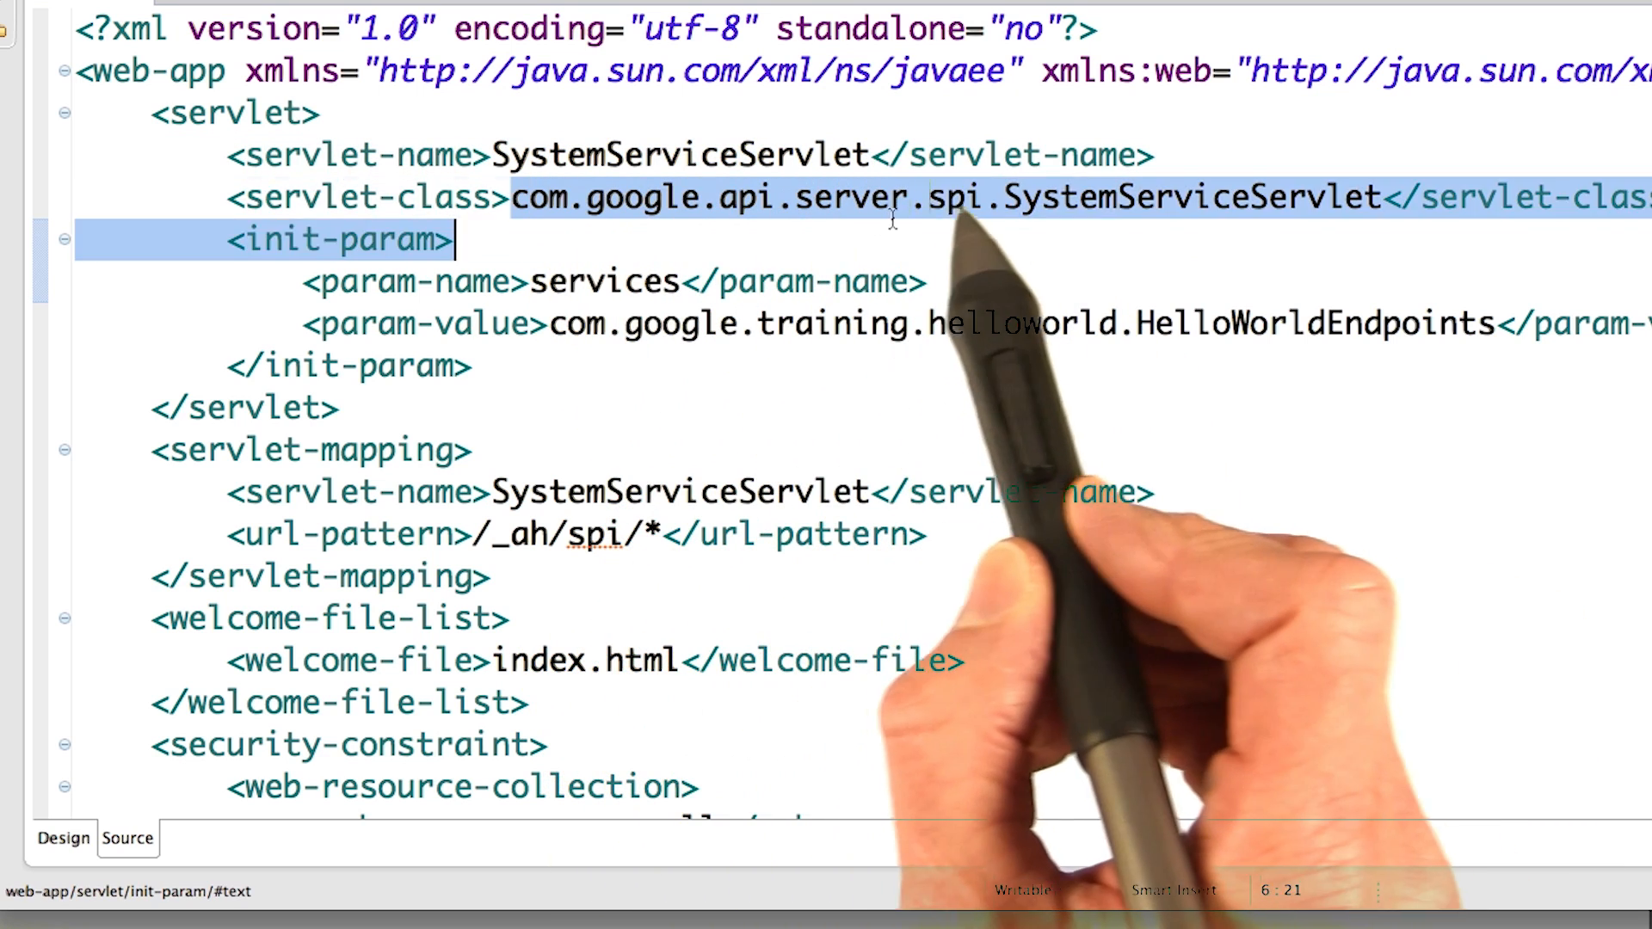
click(1360, 198)
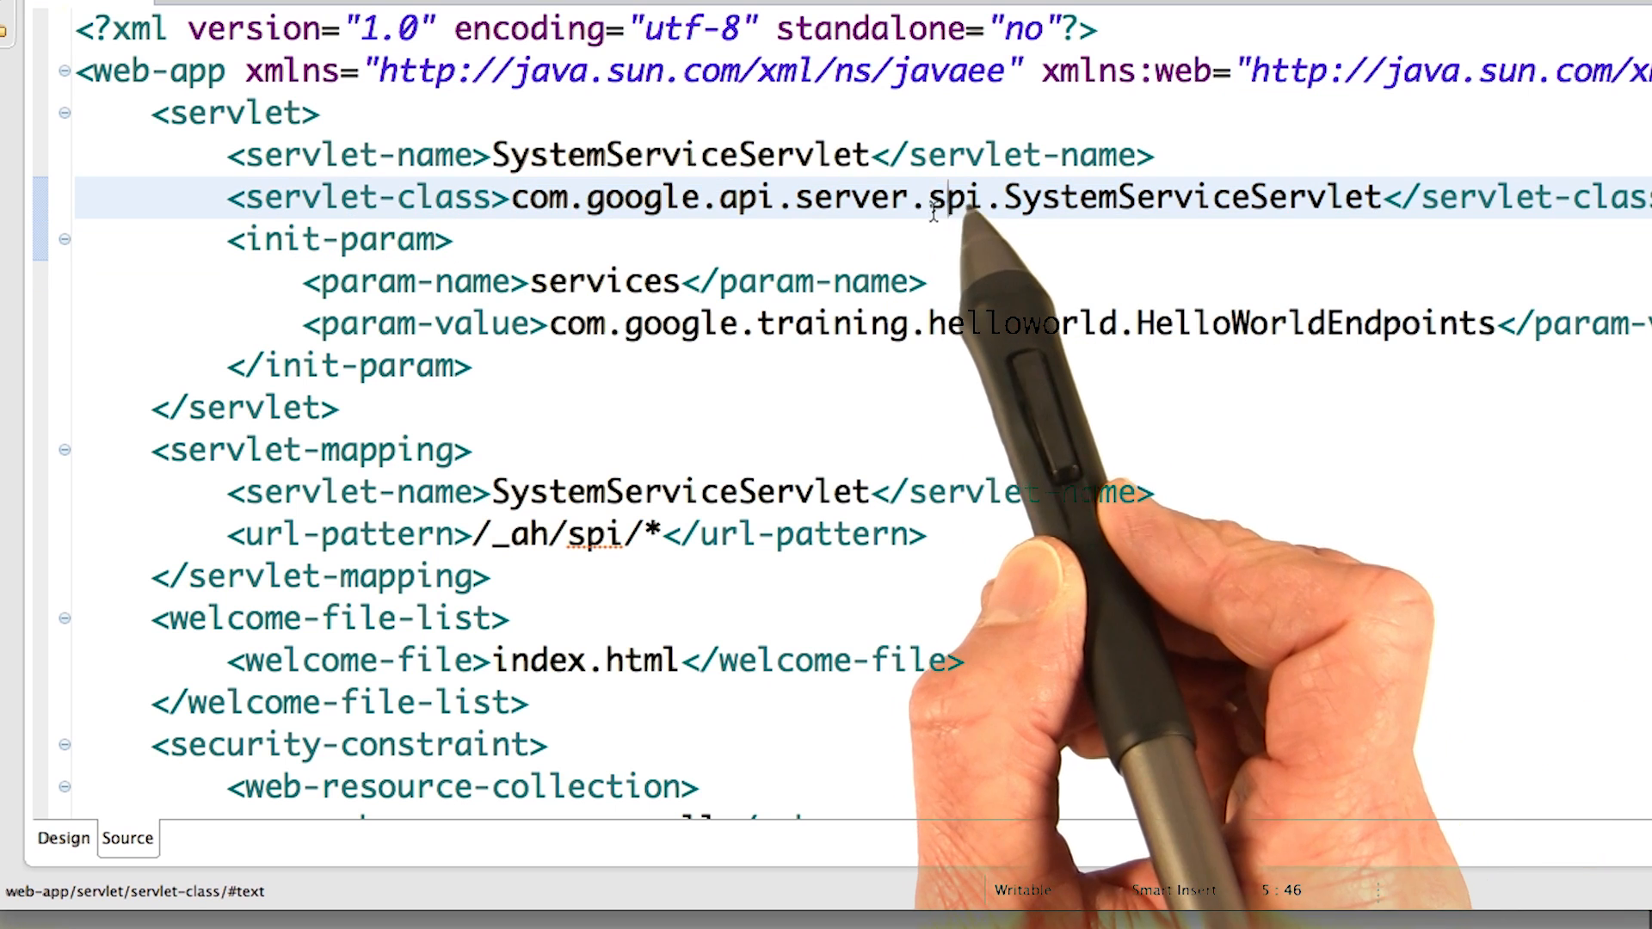
double_click(951, 196)
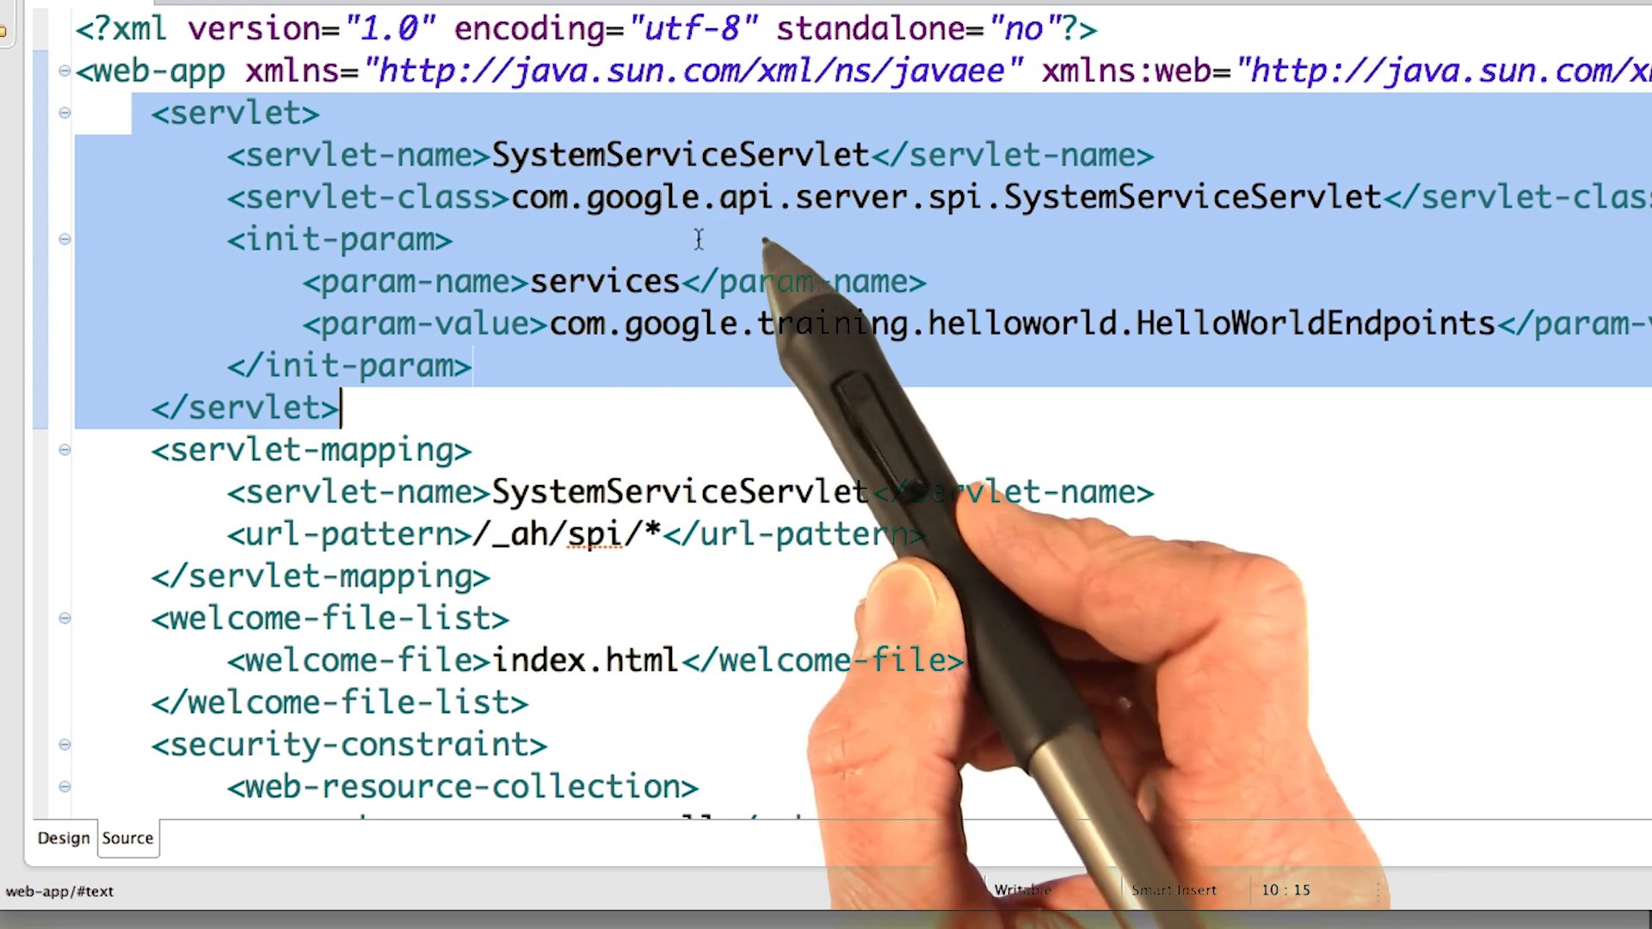
mouse_move(1158, 243)
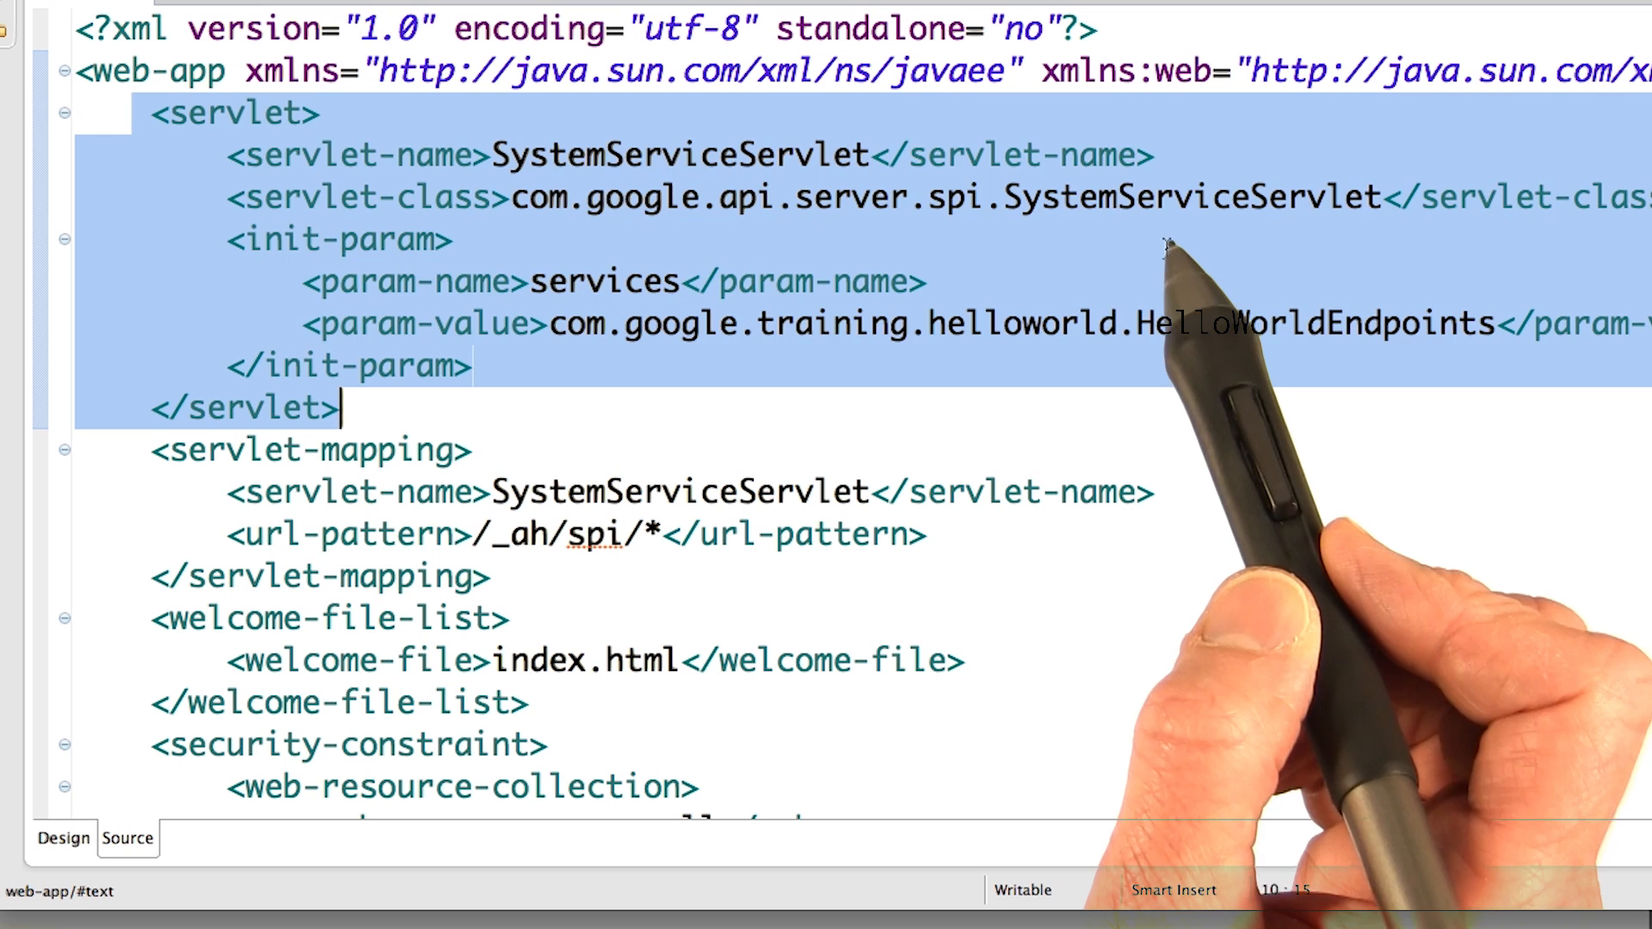
Highlight the welcome-file-list entry naming index.html and move toward the file's end
click(238, 239)
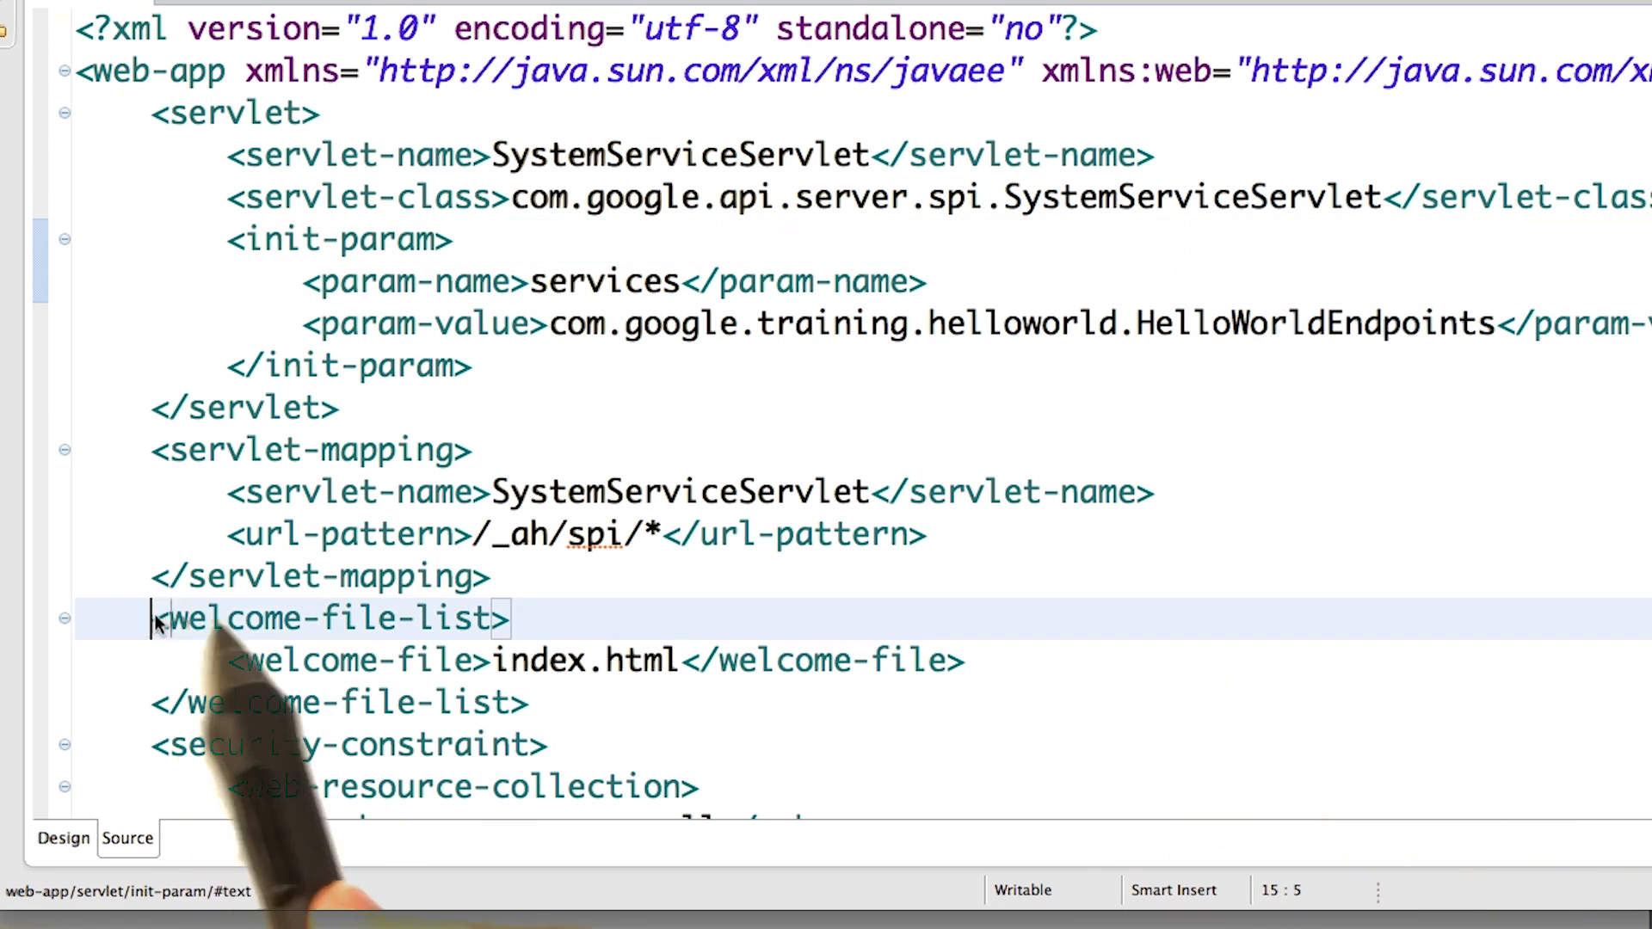
drag(158, 618, 532, 702)
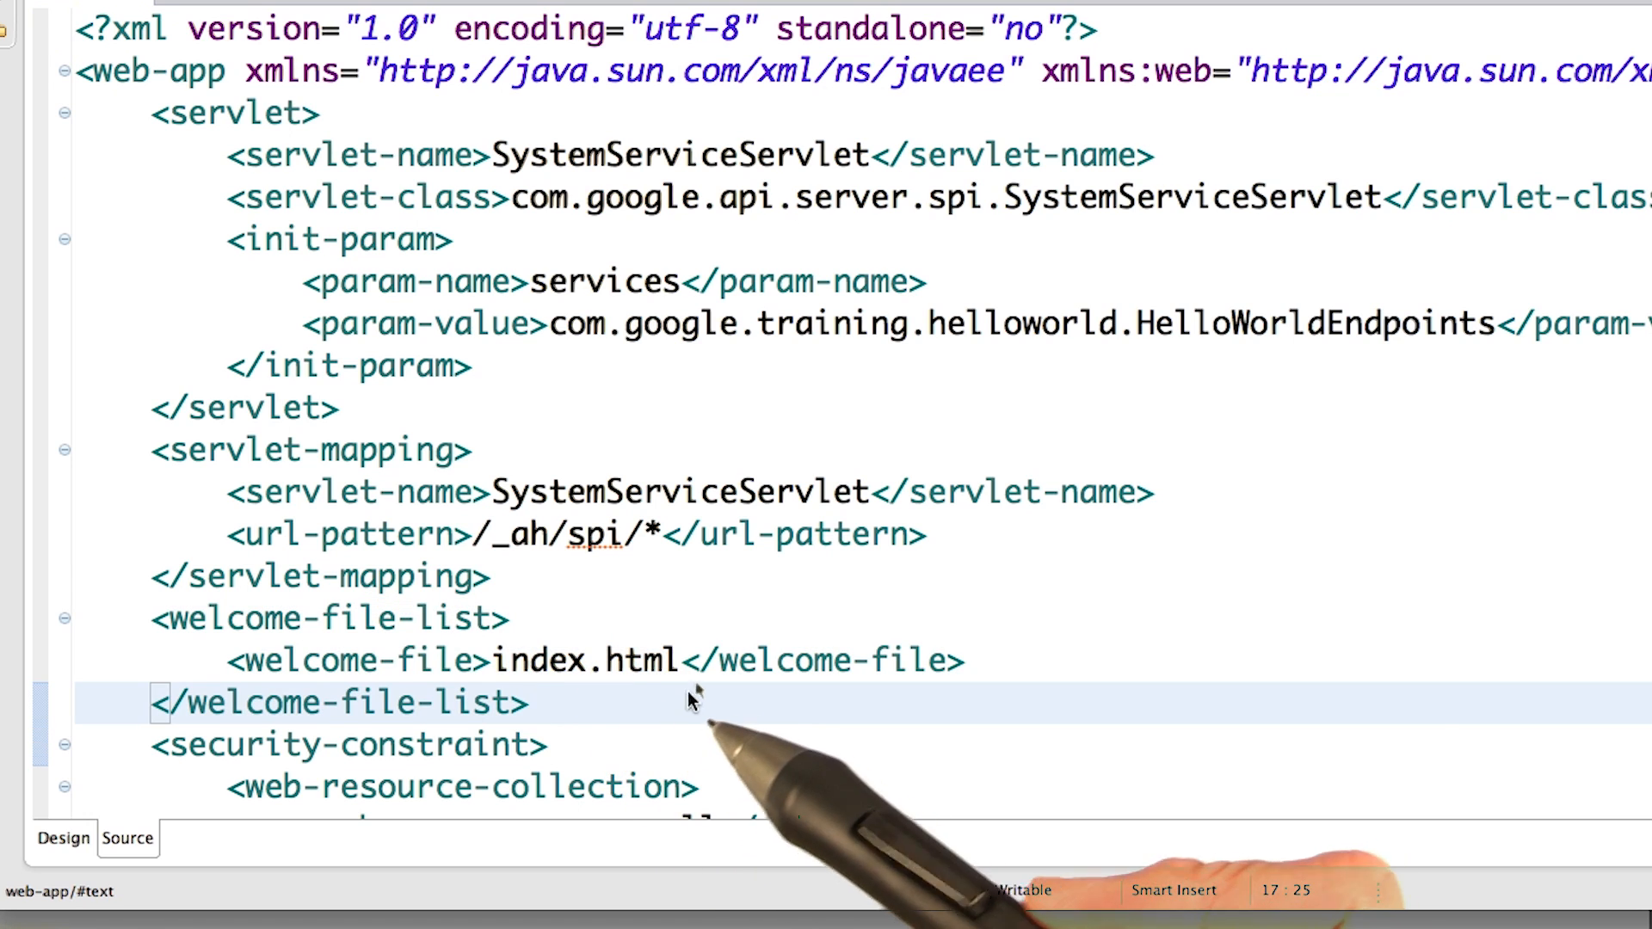
scroll(down, 3)
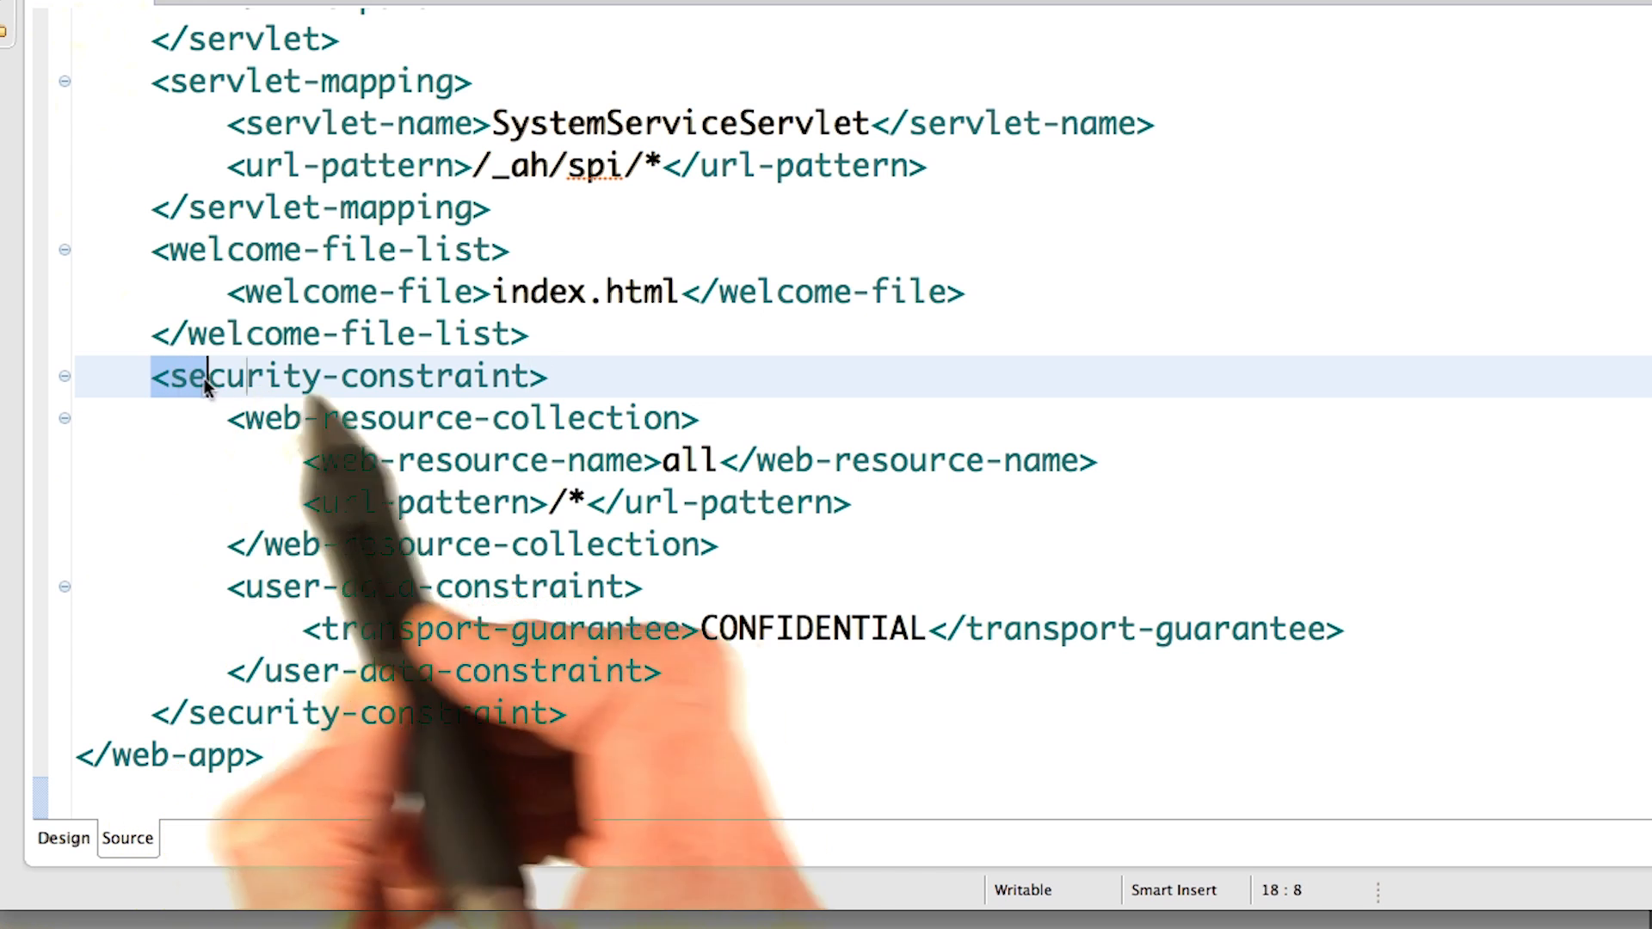
Select the security-constraint element requiring CONFIDENTIAL transport for /*
drag(189, 377, 566, 713)
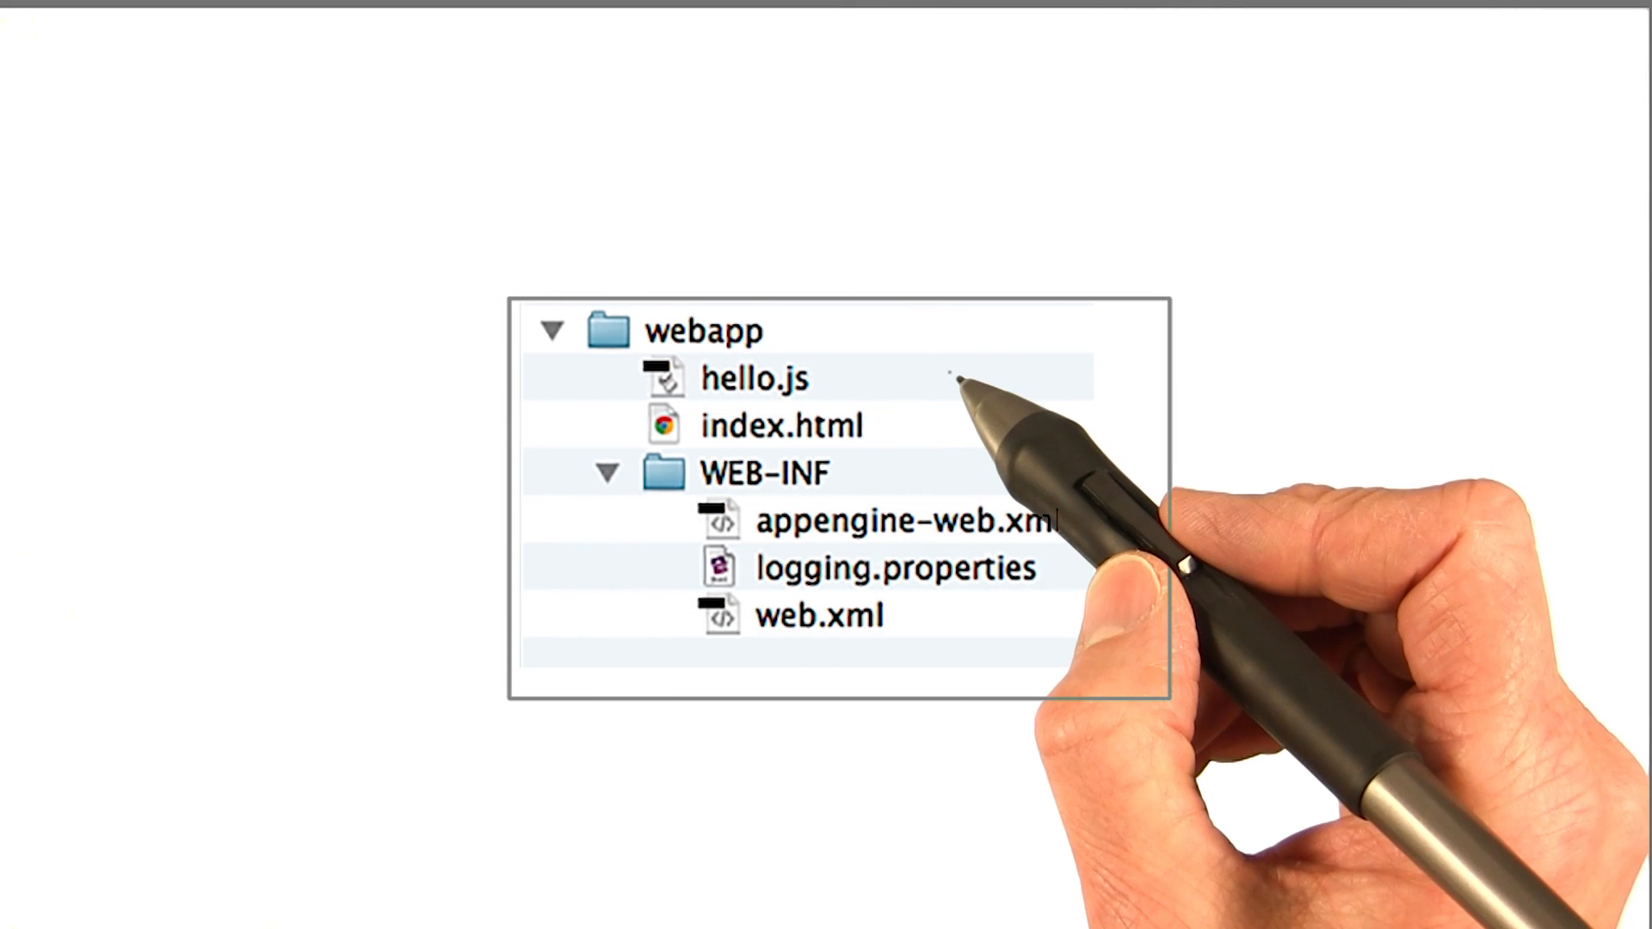
mouse_move(863, 443)
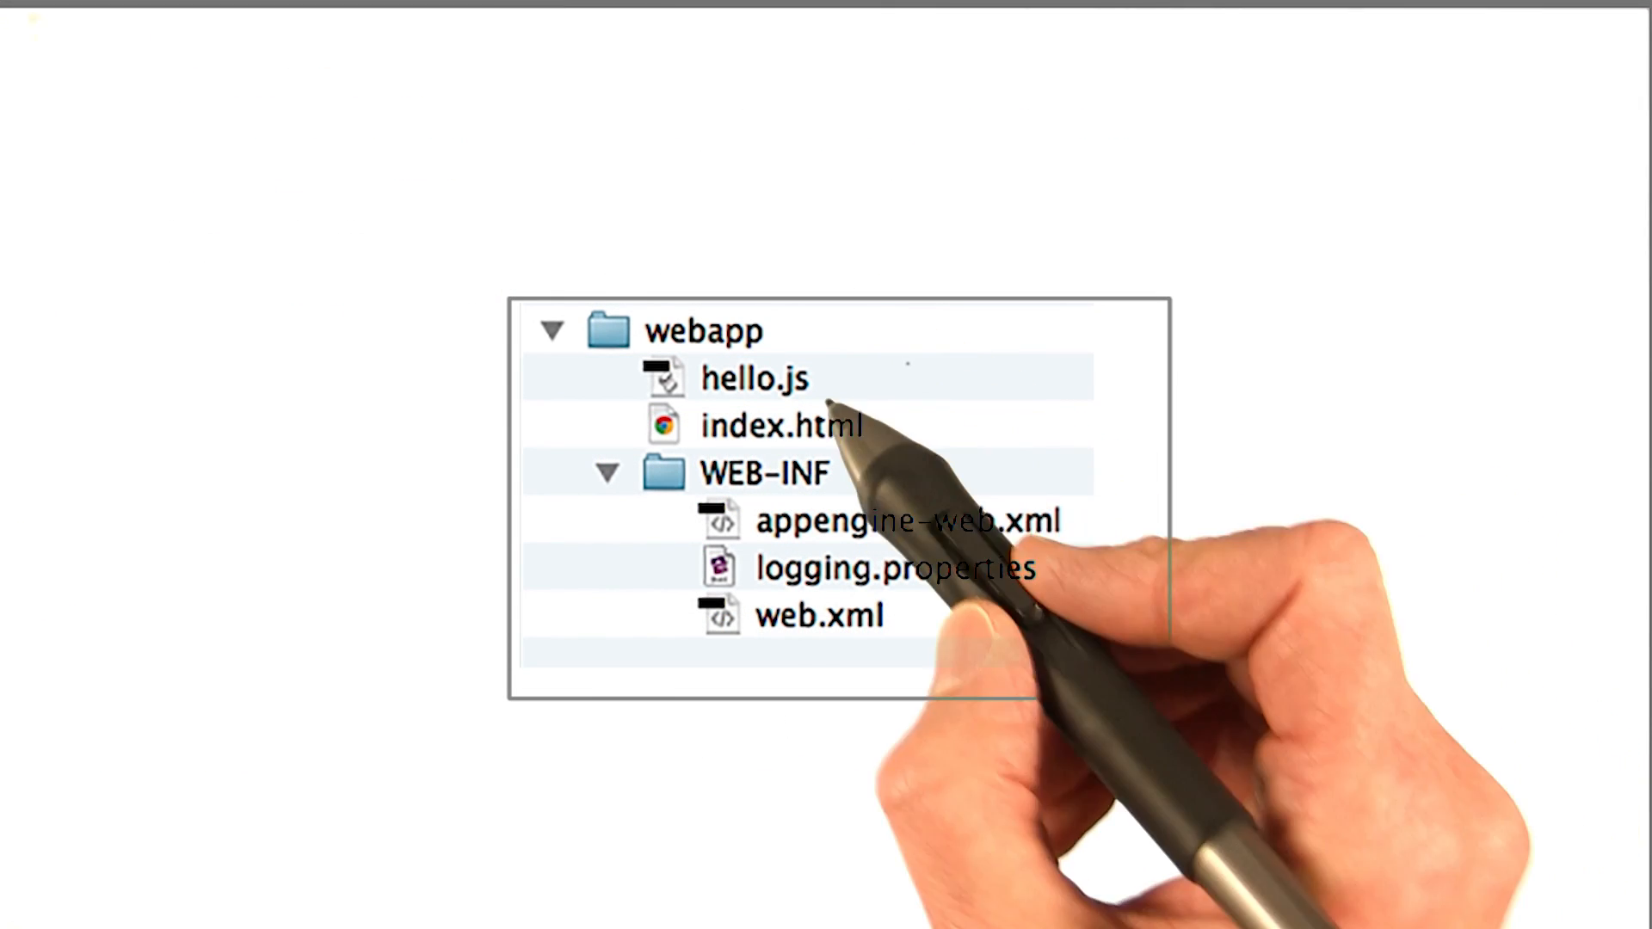